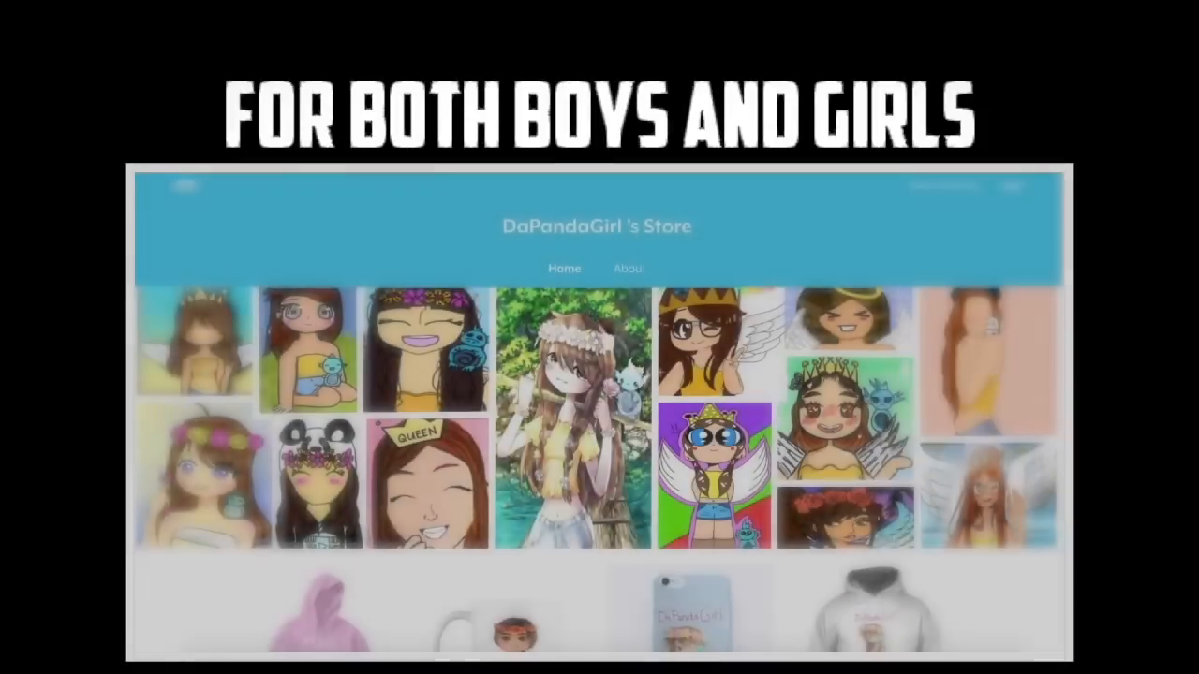
Step: Frame the single bed with Woven lattice fence sides and a Plain Half Fence end
scroll("down", 3)
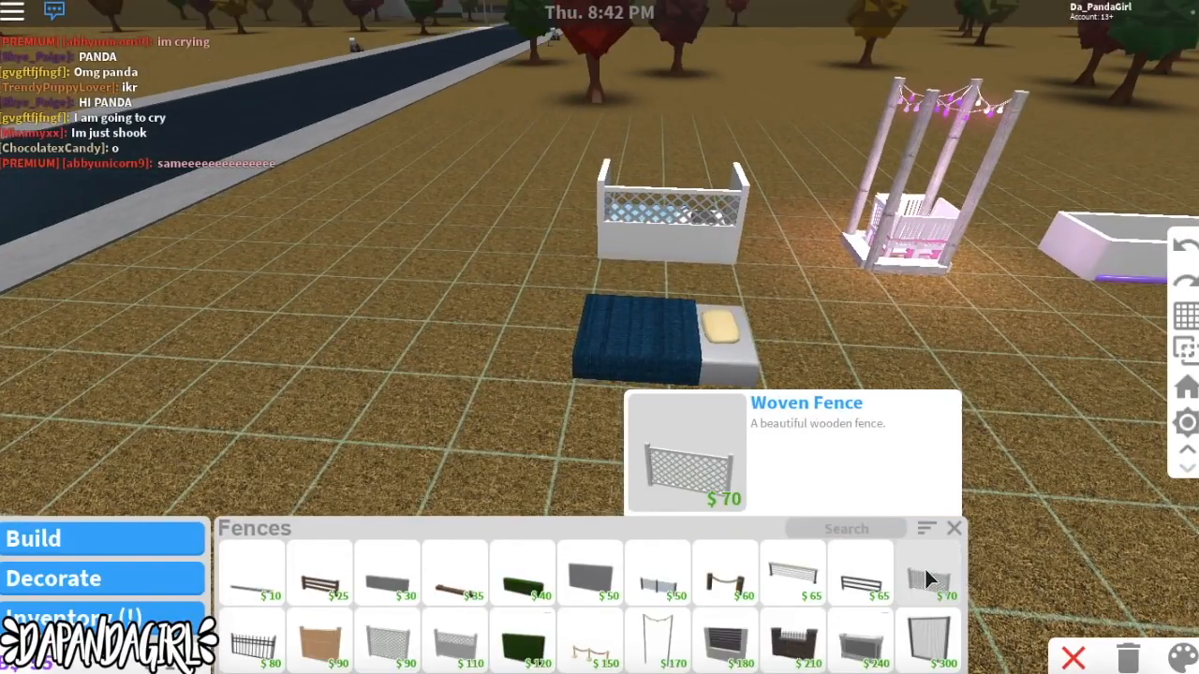
left_click(930, 571)
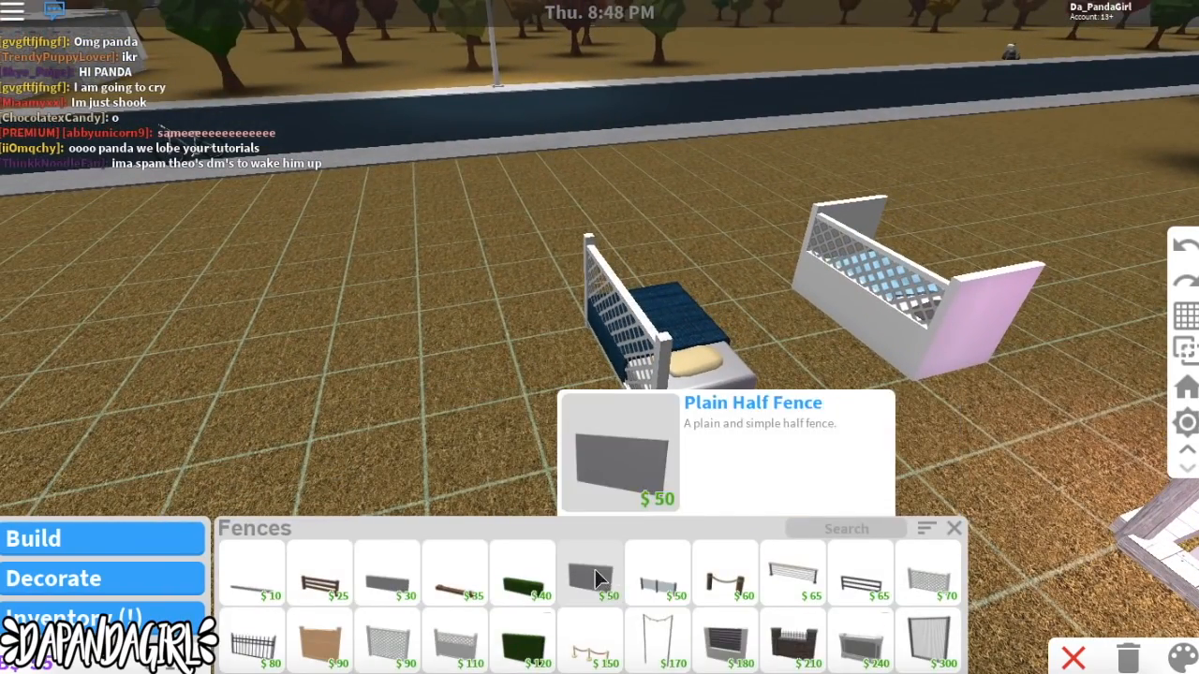
left_click(588, 573)
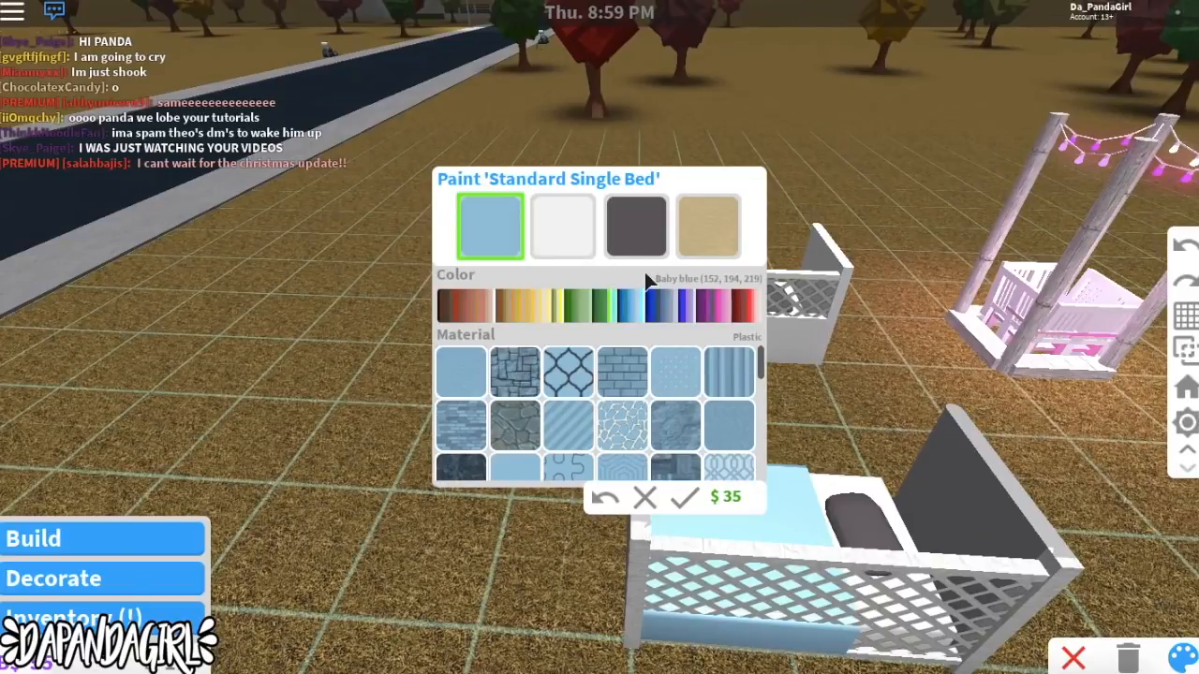
Step: Paint the single bed's parts baby blue and the quarter fence panels white
left_click(562, 226)
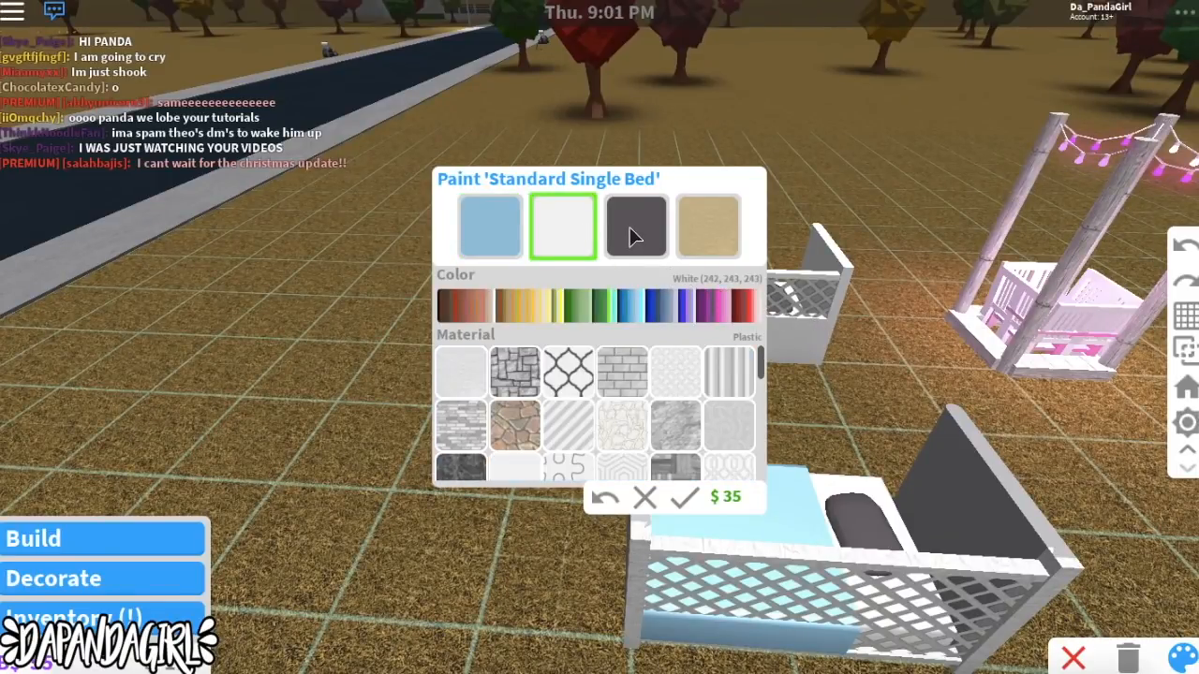
left_click(636, 225)
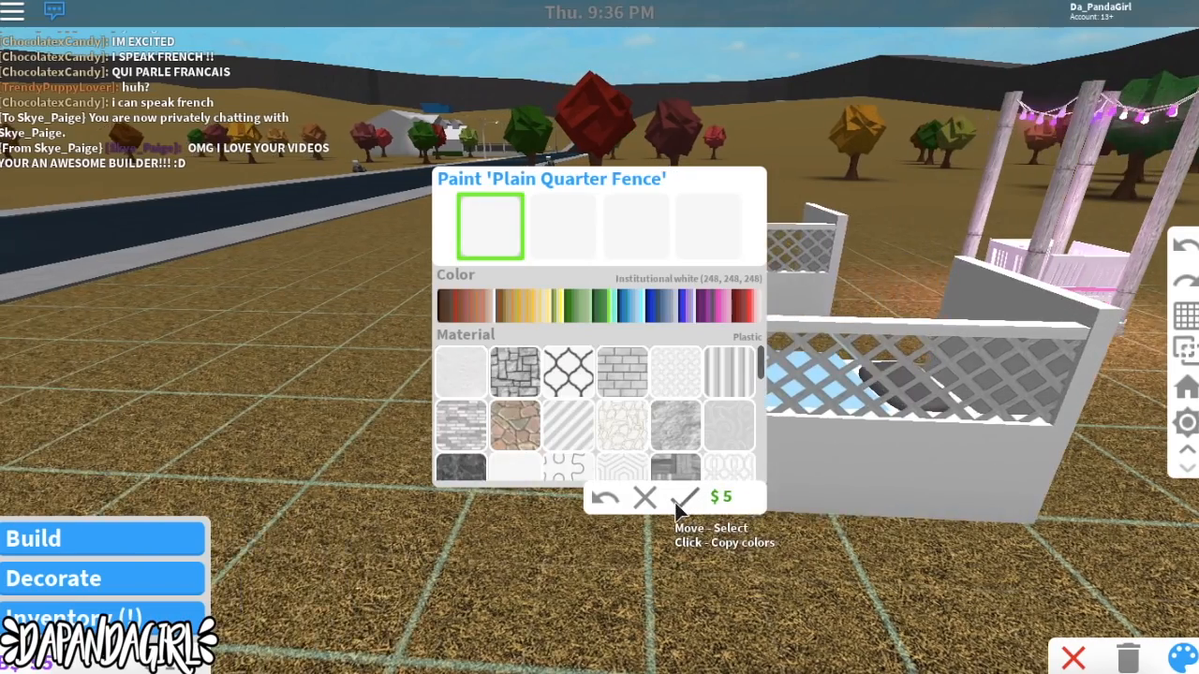
left_click(645, 497)
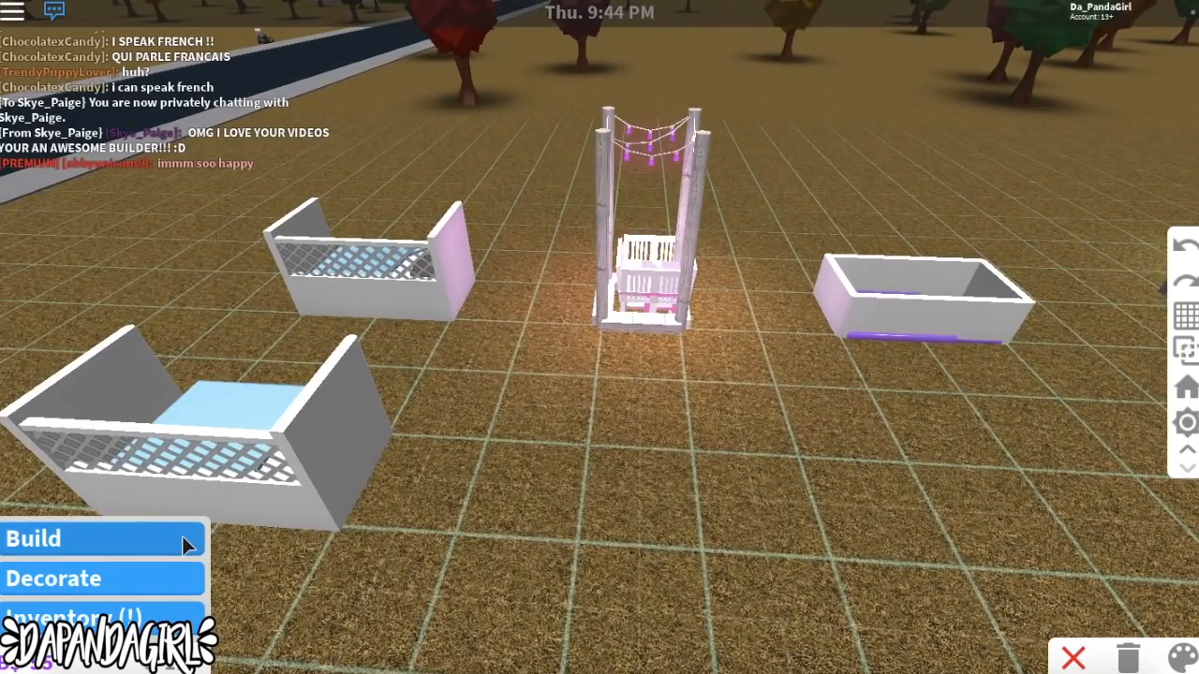
Step: Place a Simplicity End Table from the Tables category on the plot
left_click(34, 538)
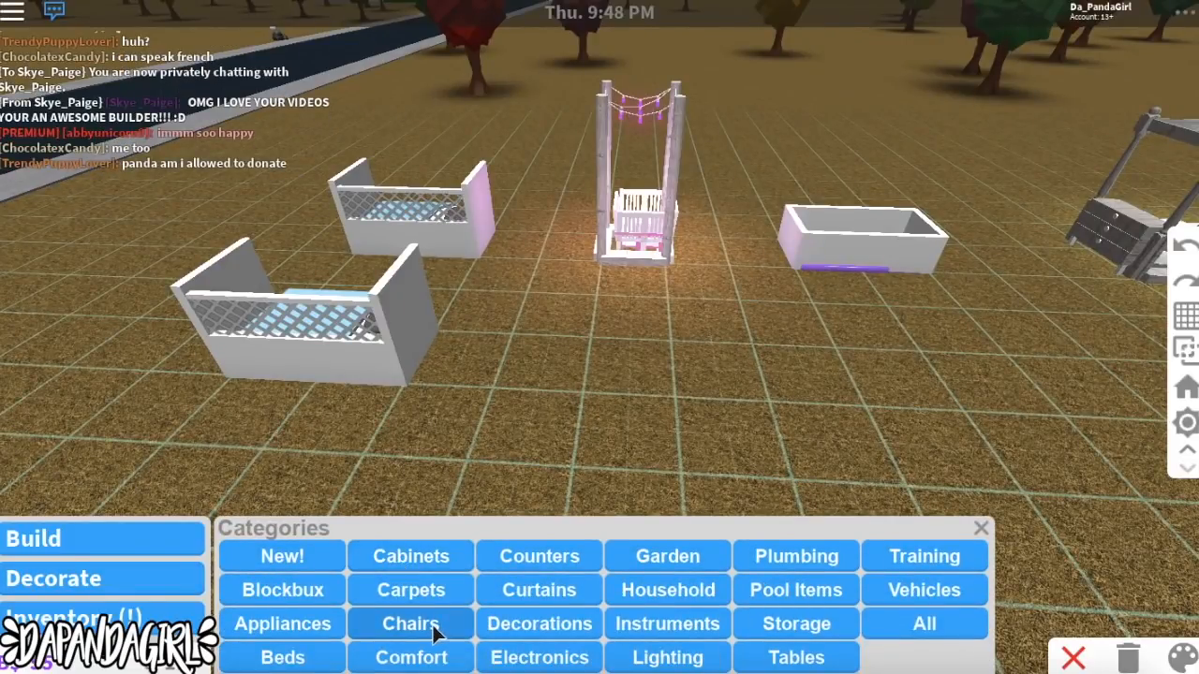
left_click(410, 623)
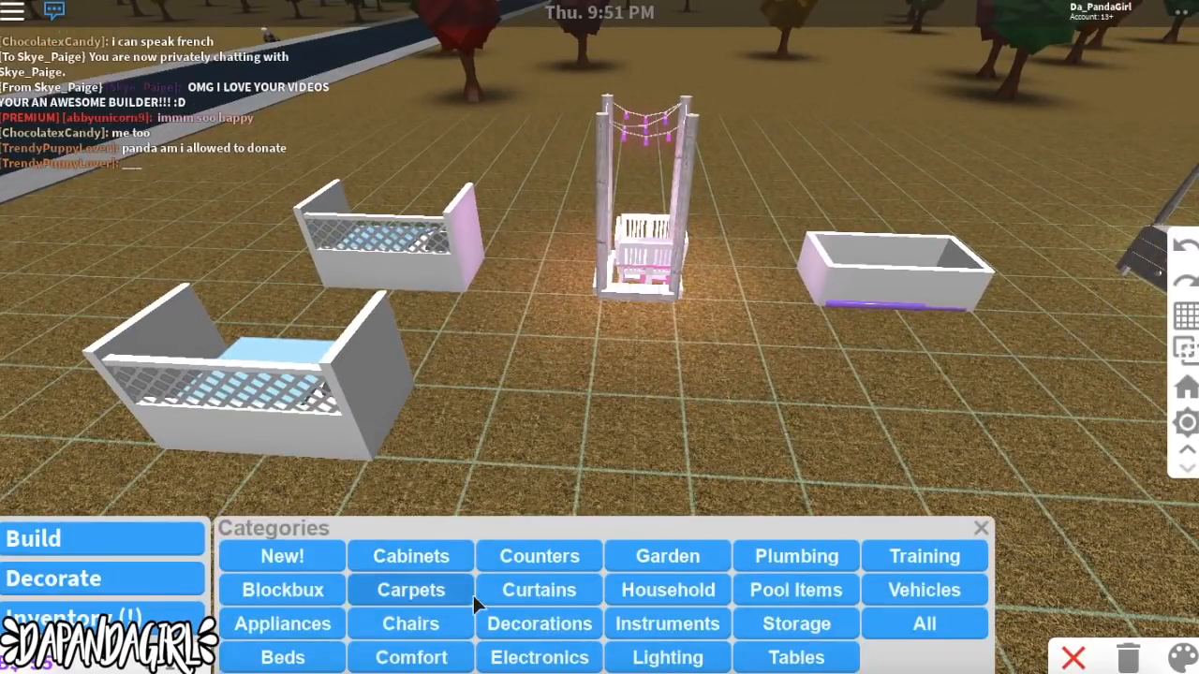
left_click(796, 656)
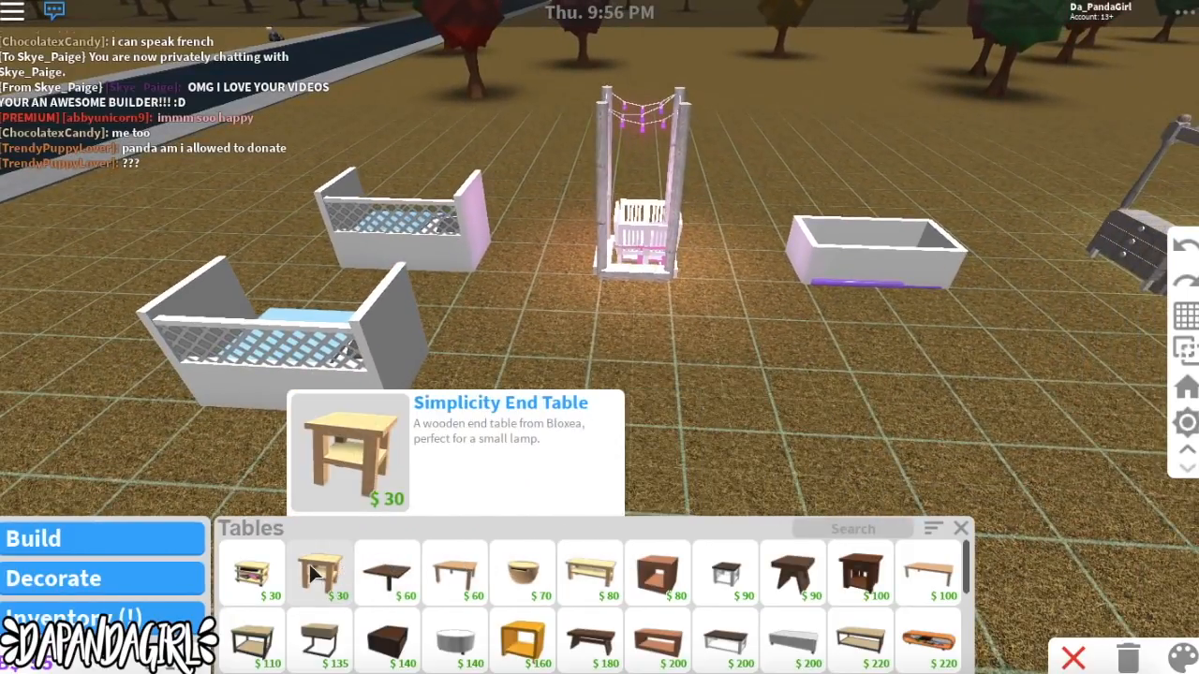
left_click(319, 571)
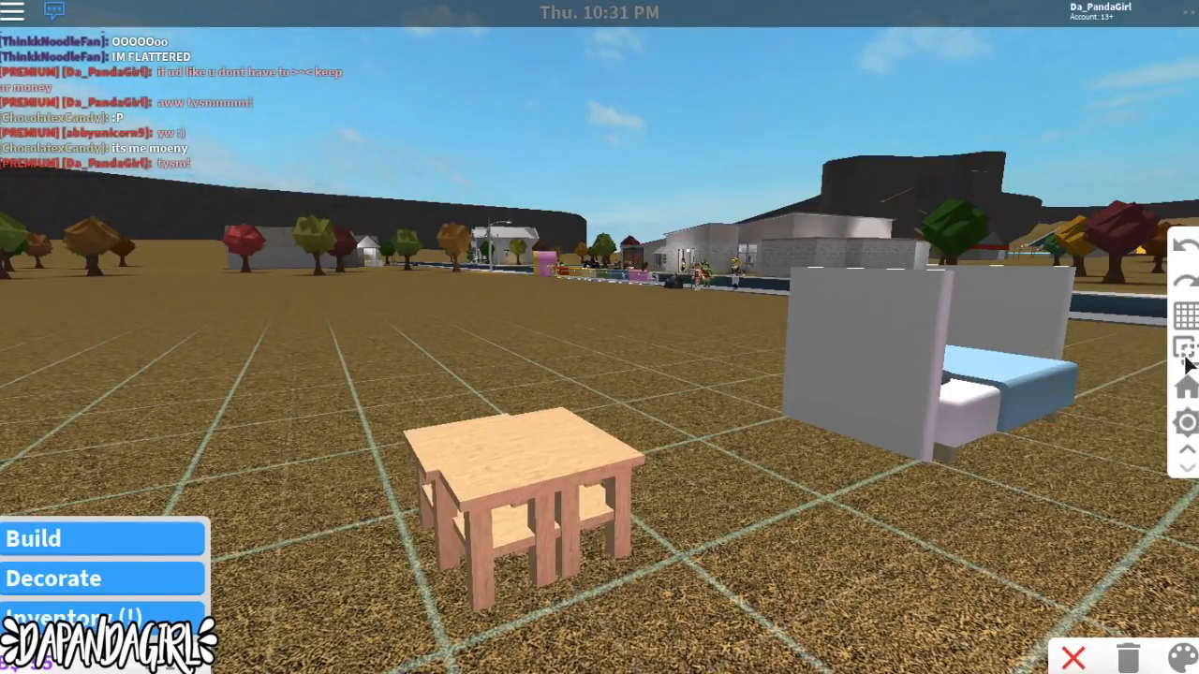
left_click(515, 487)
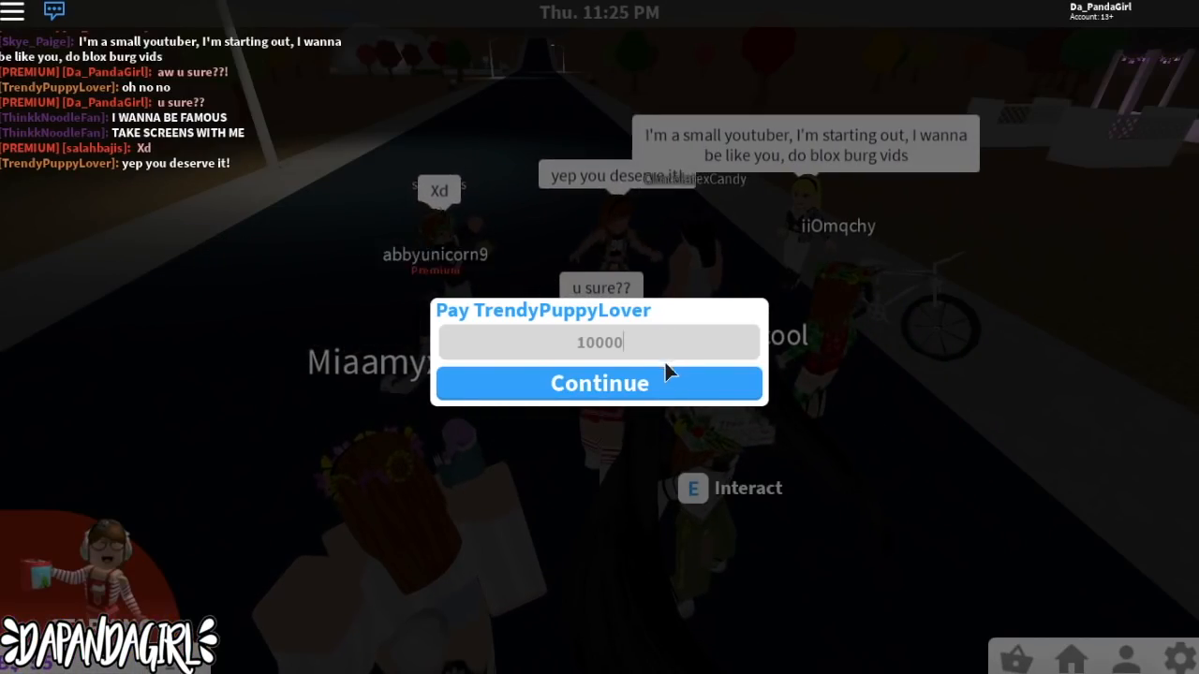
Step: Confirm the 10000 payment to the other player and return to building
left_click(599, 383)
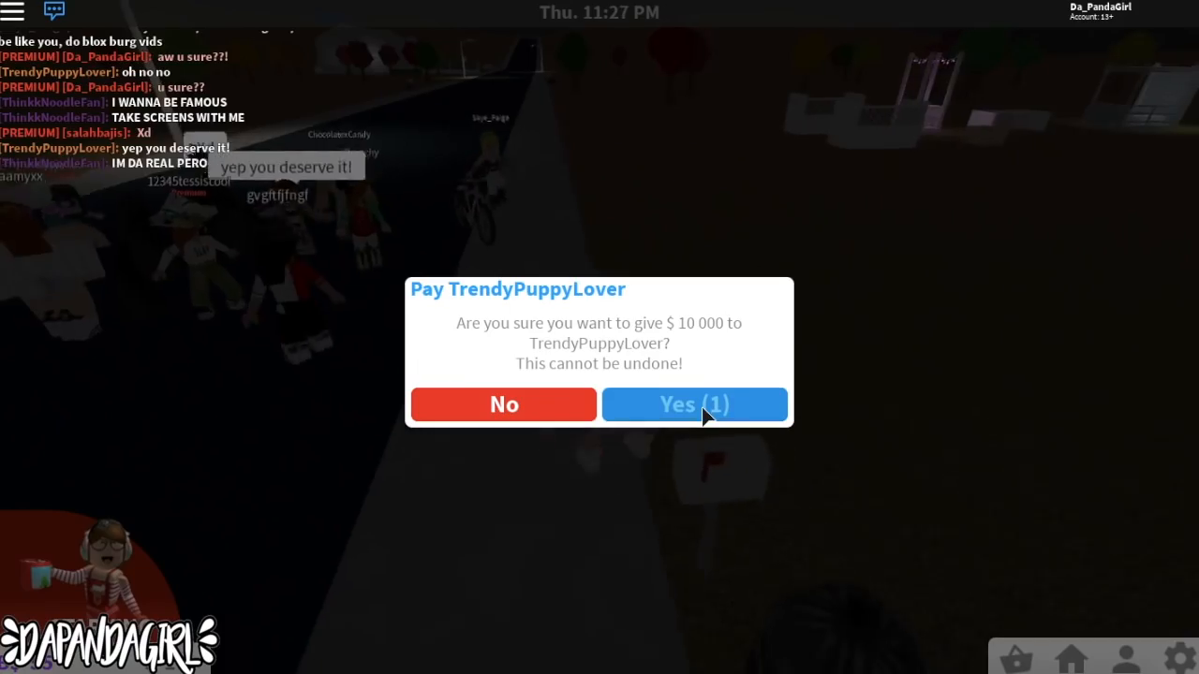
left_click(693, 404)
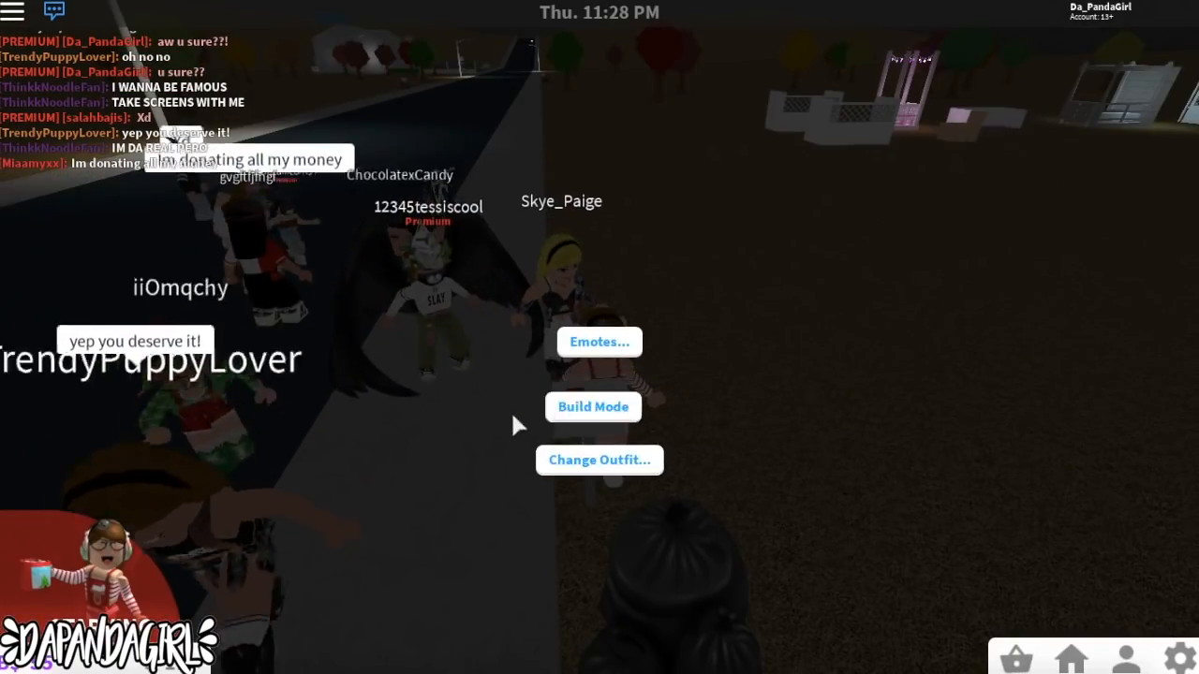
left_click(593, 407)
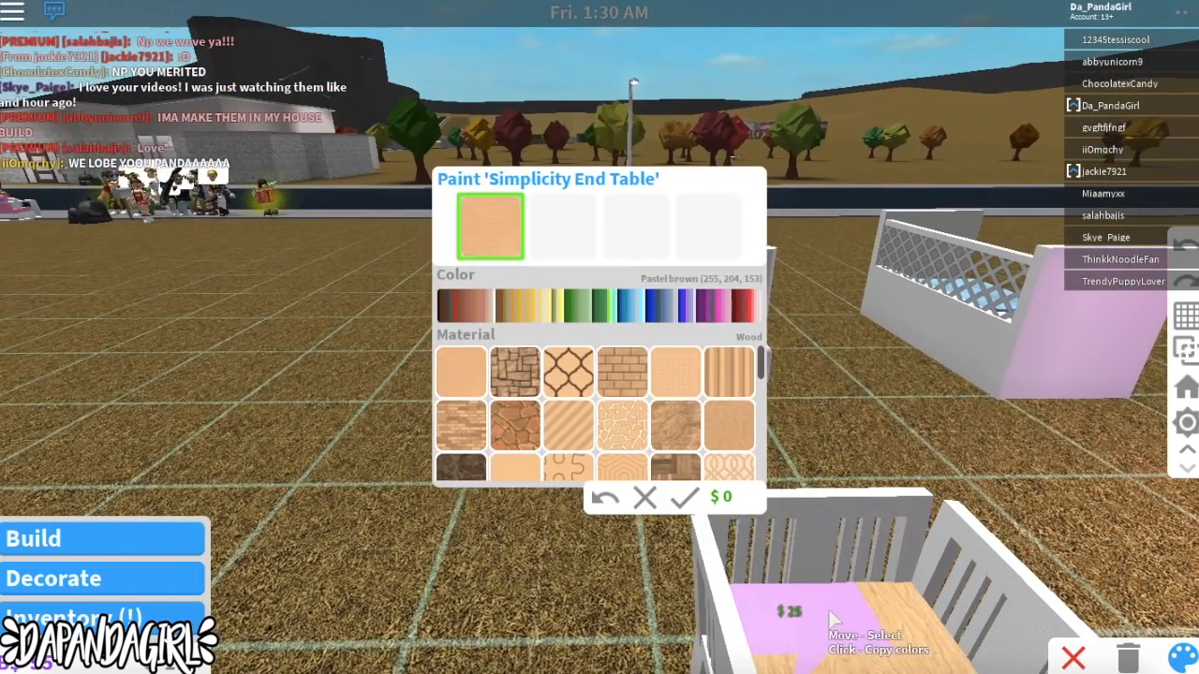
Step: Paint the Simplicity End Table inside the crib carnation pink plastic
left_click(721, 305)
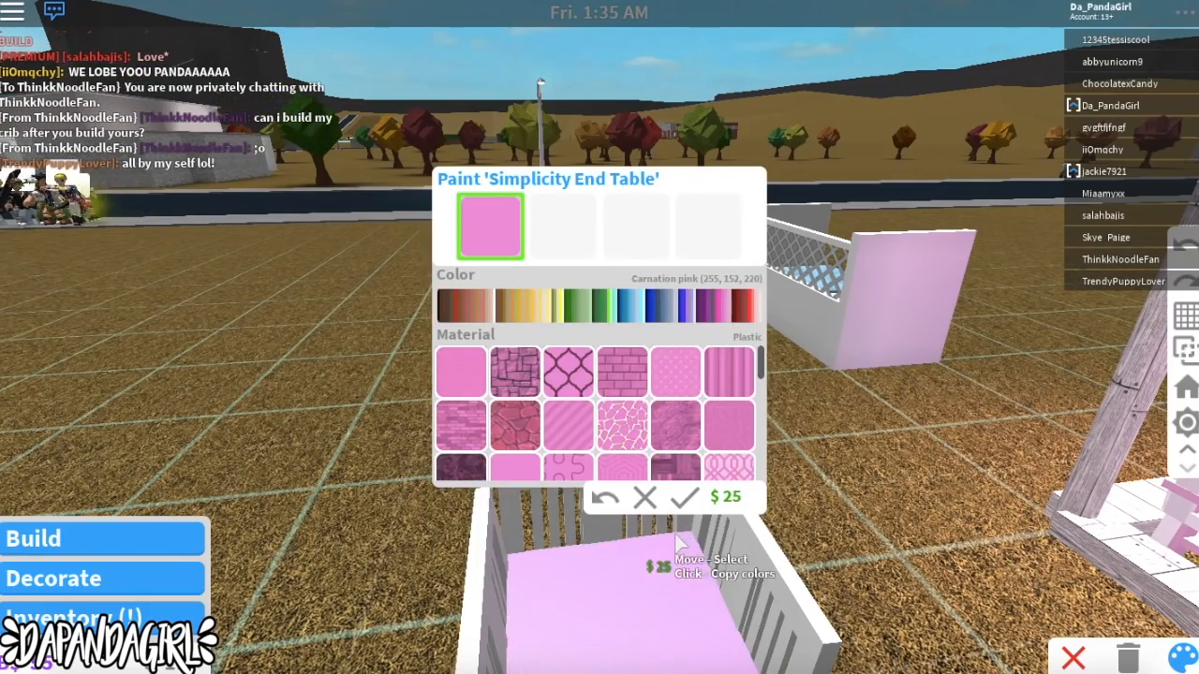
left_click(683, 497)
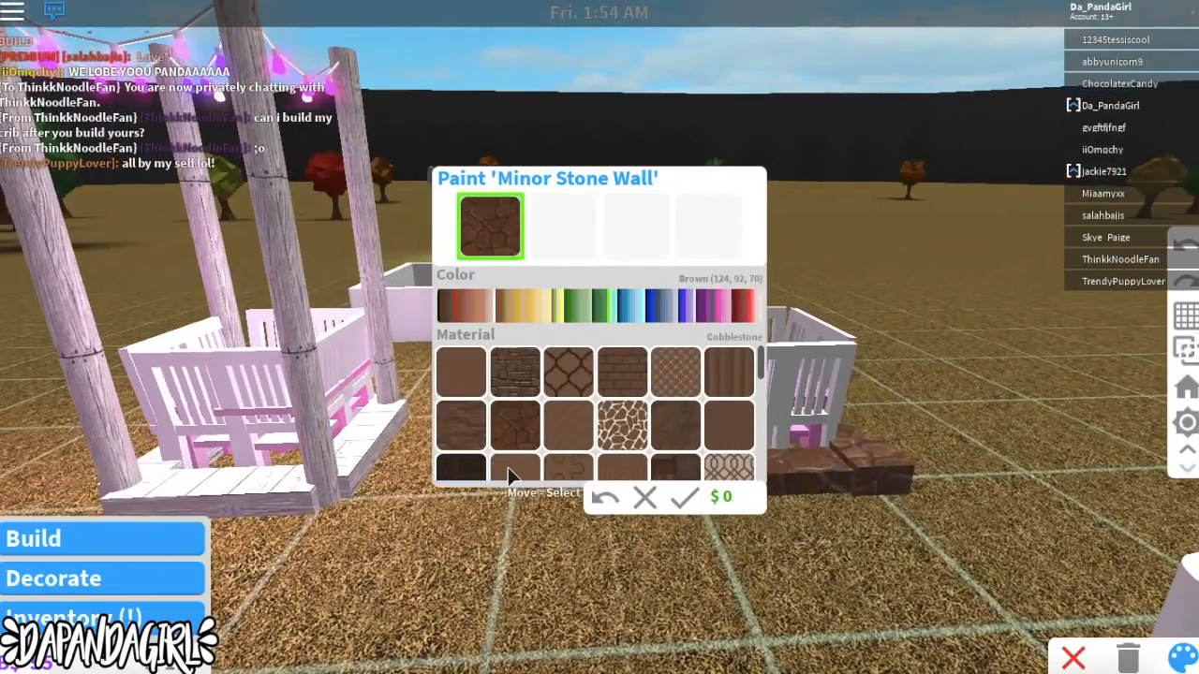
Step: Switch the stone base under the pink crib to a weathered grey plank material
left_click(698, 302)
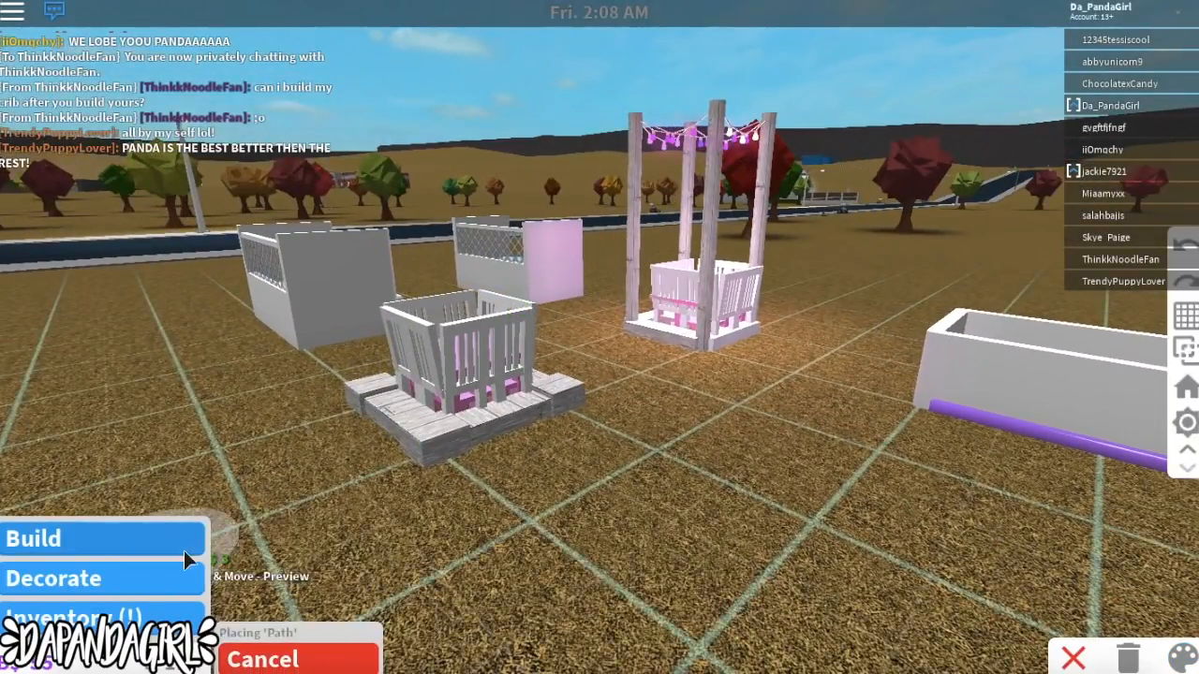
left_click(33, 538)
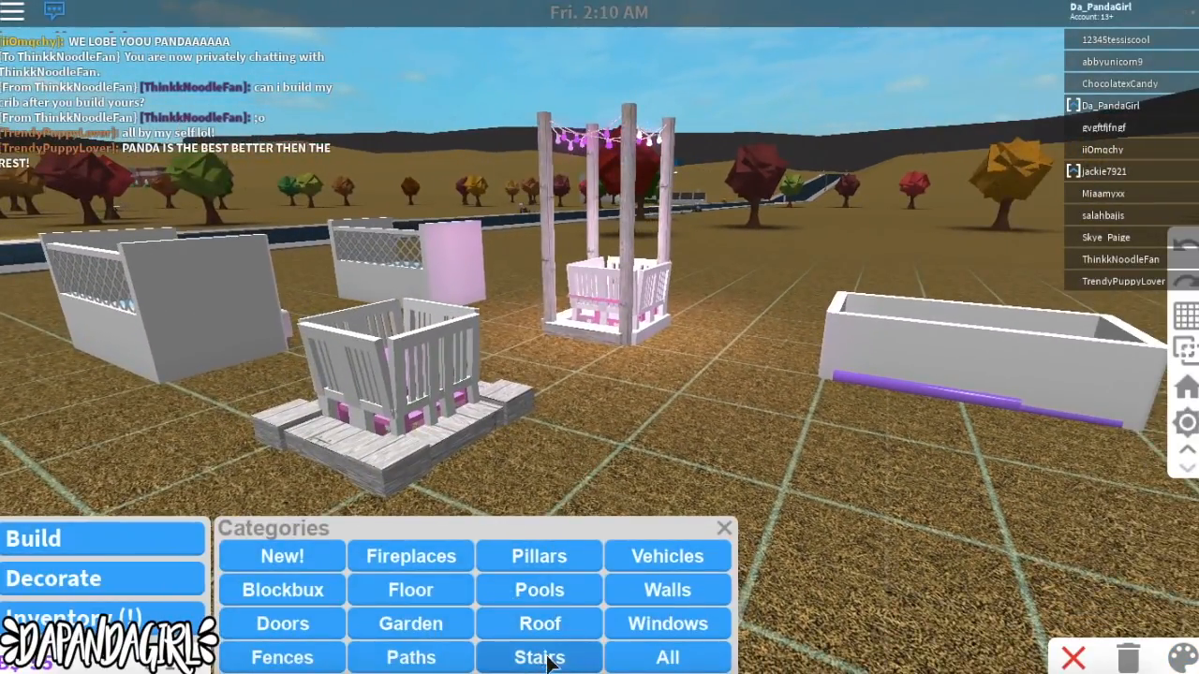
left_click(539, 555)
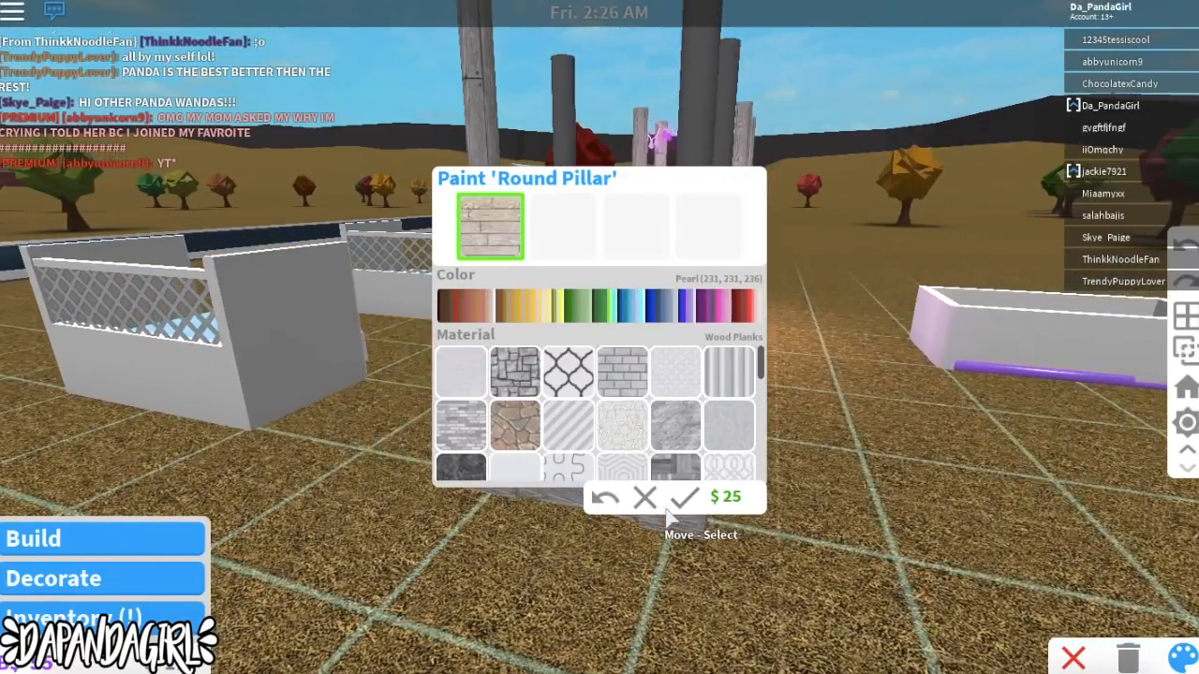
mouse_move(483, 102)
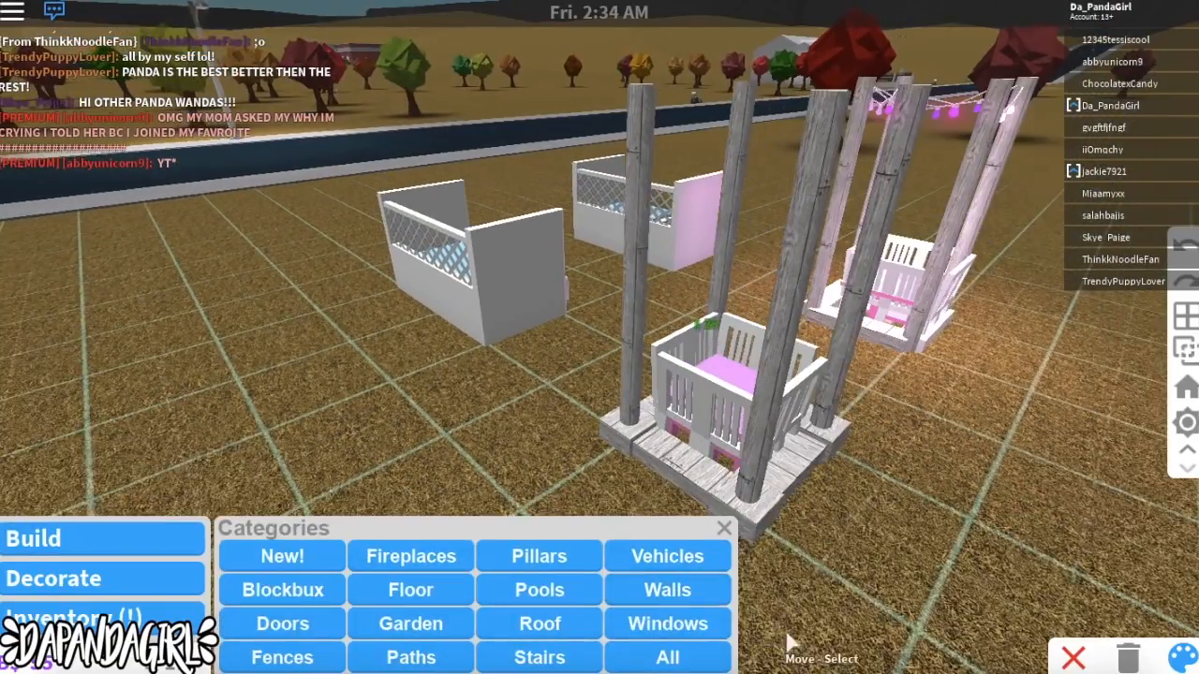
Step: Place Hanging Lights strung between the pillar tops above the crib
left_click(667, 657)
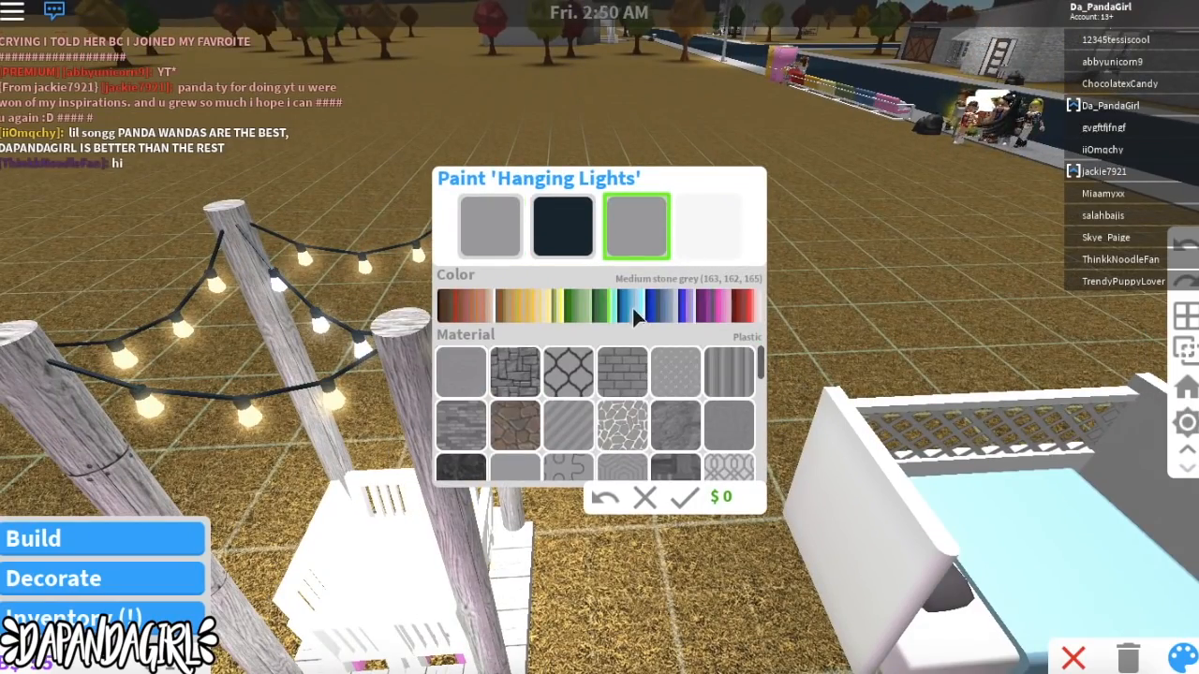
Step: Try teal and light blue on the Hanging Lights, then apply Royal purple
left_click(643, 304)
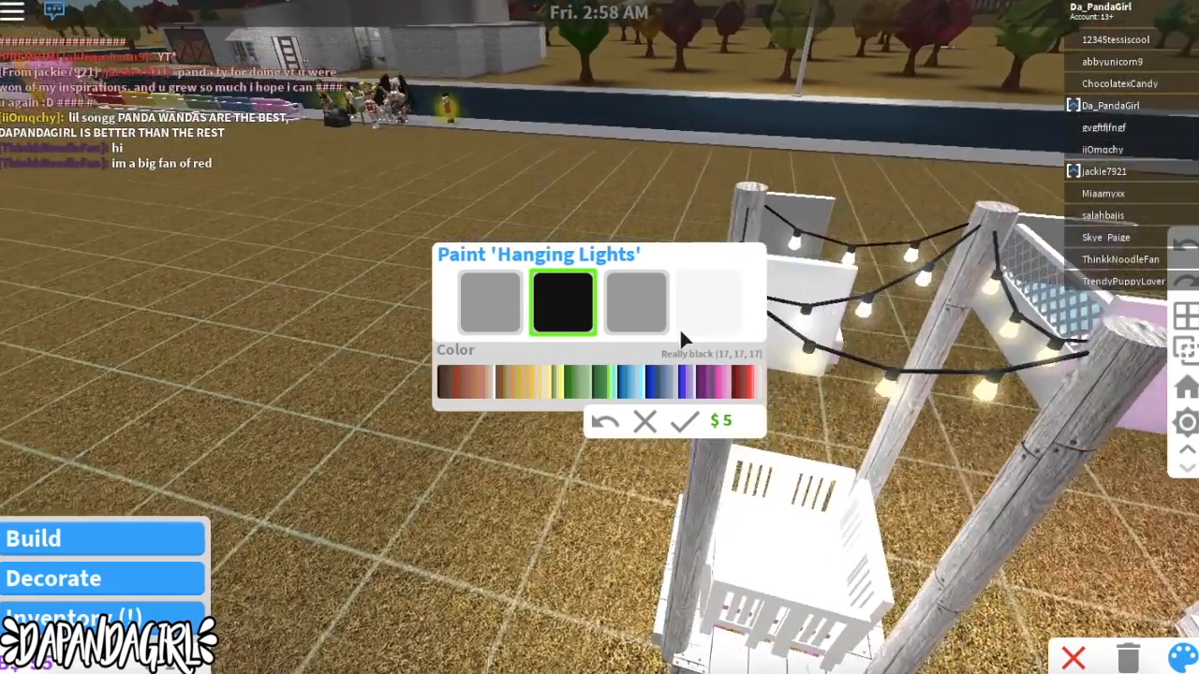
left_click(600, 379)
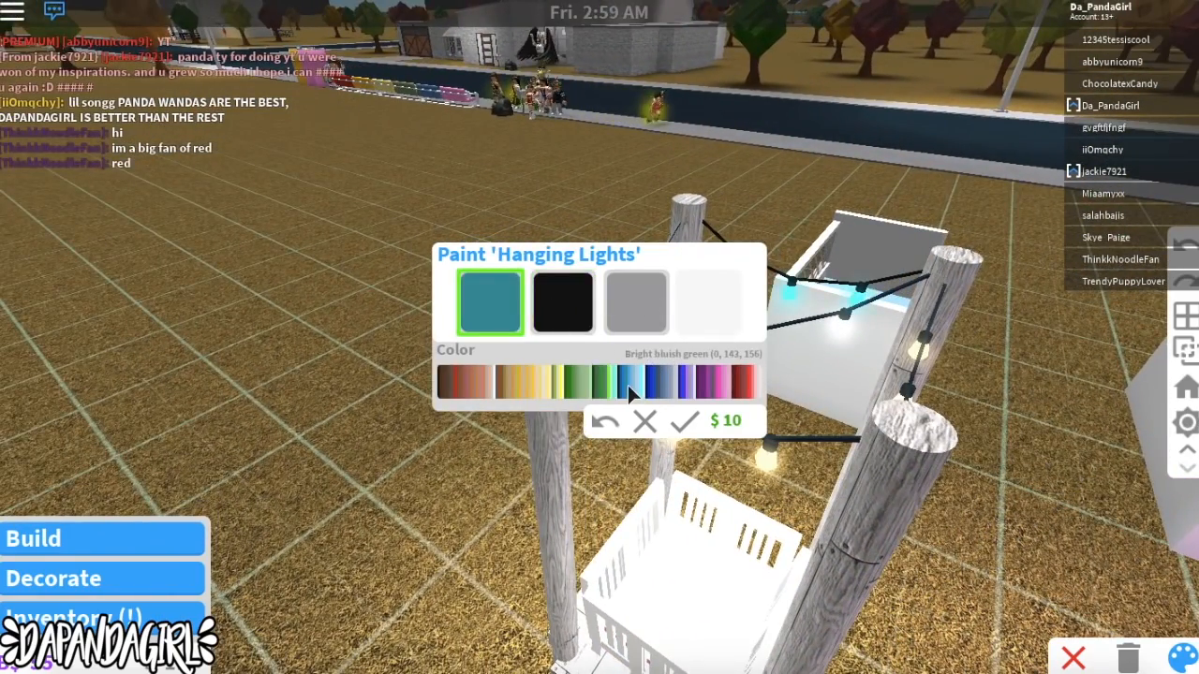
left_click(640, 379)
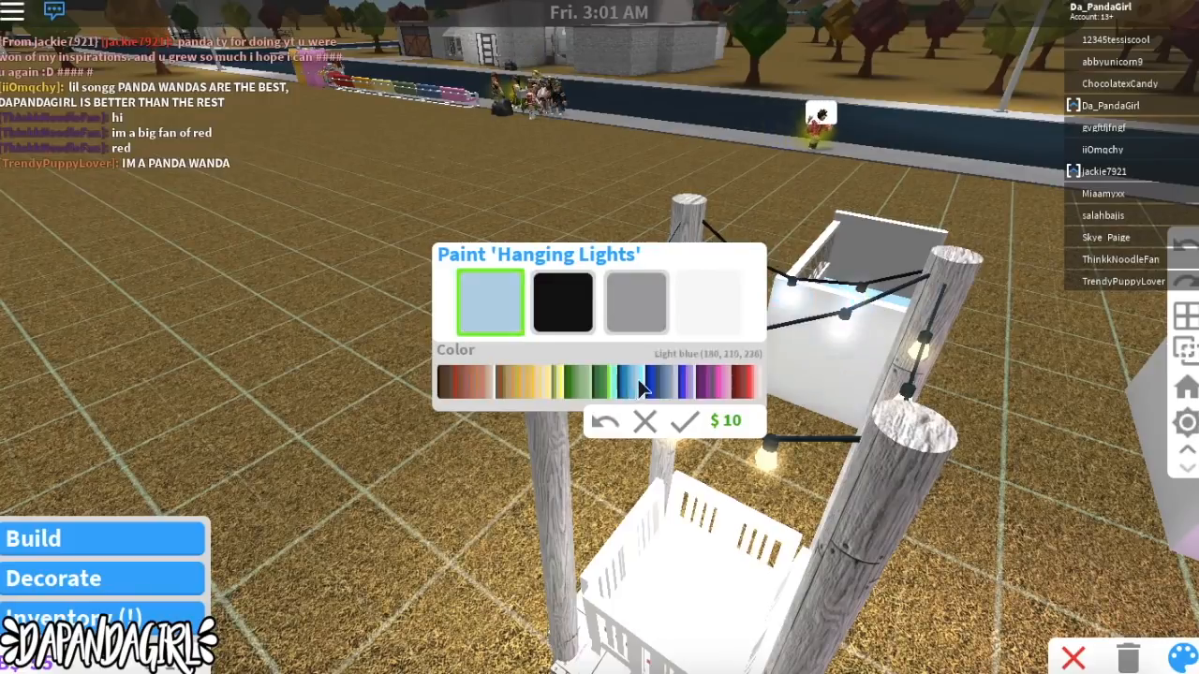
left_click(662, 380)
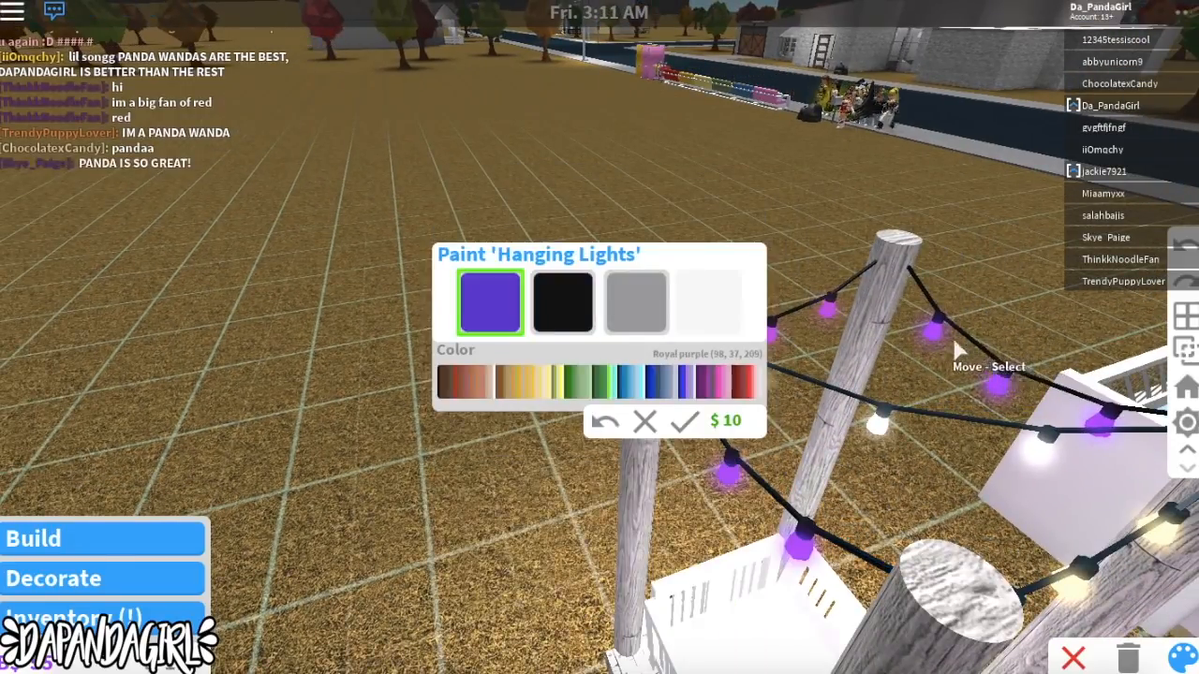
left_click(718, 379)
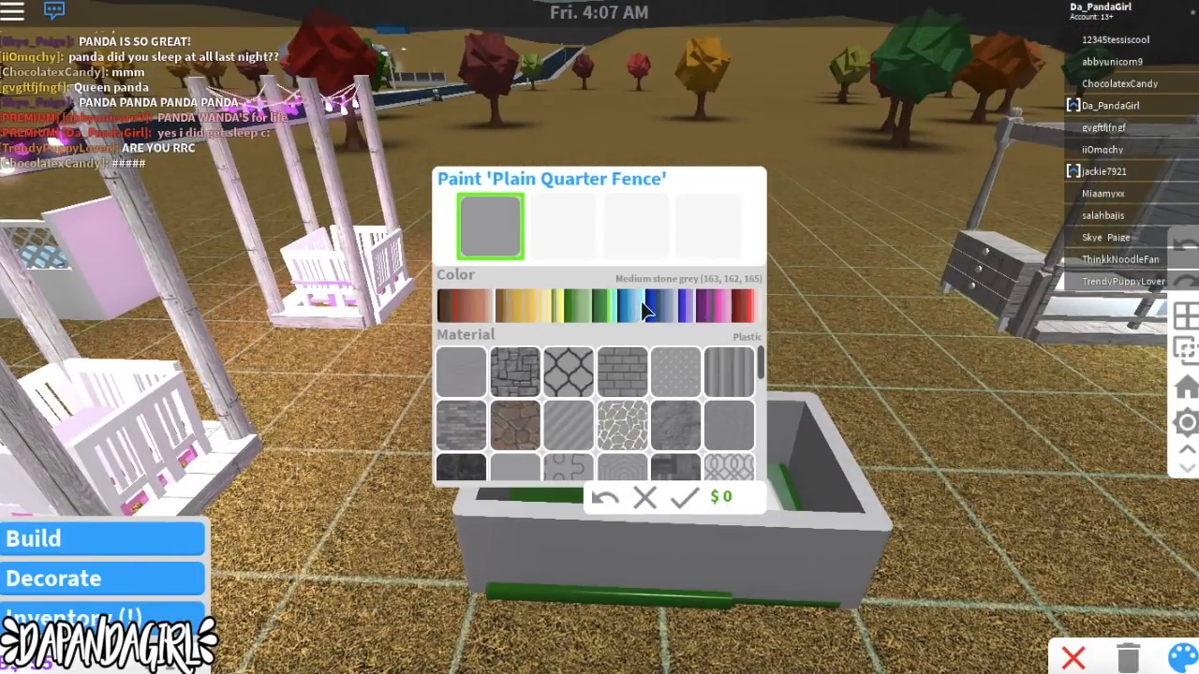
Step: Paint the quarter-fence box crib walls white and copy sleeping bag colours for purple bedding
left_click(513, 424)
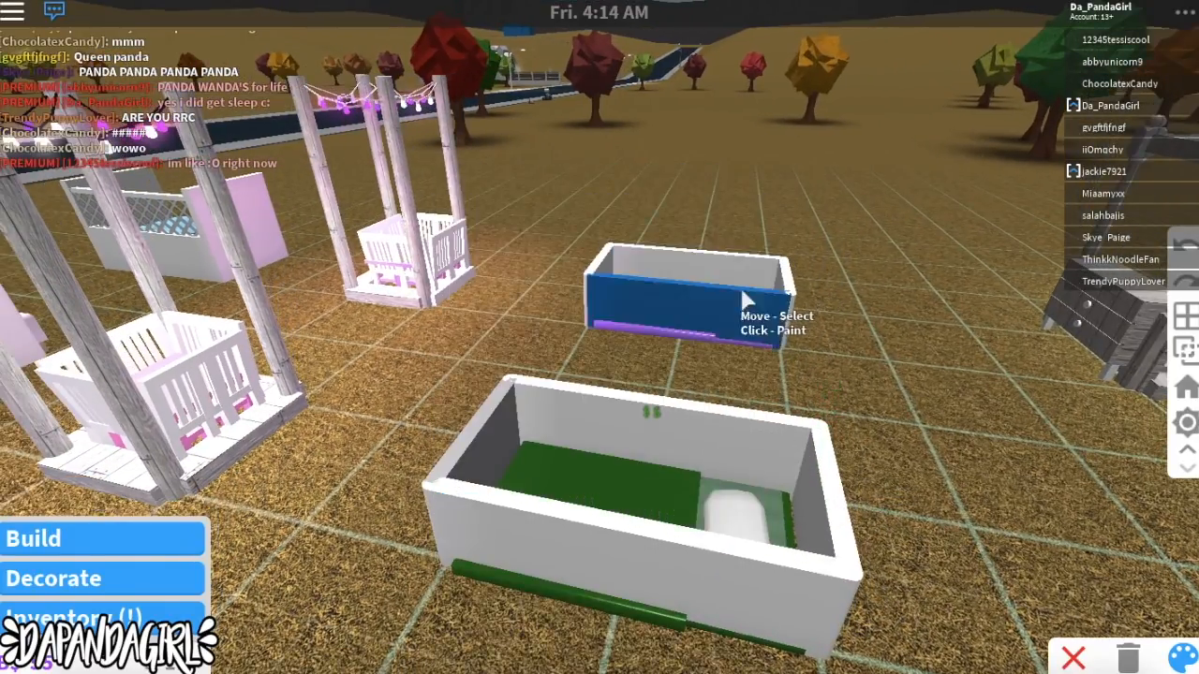
left_click(689, 300)
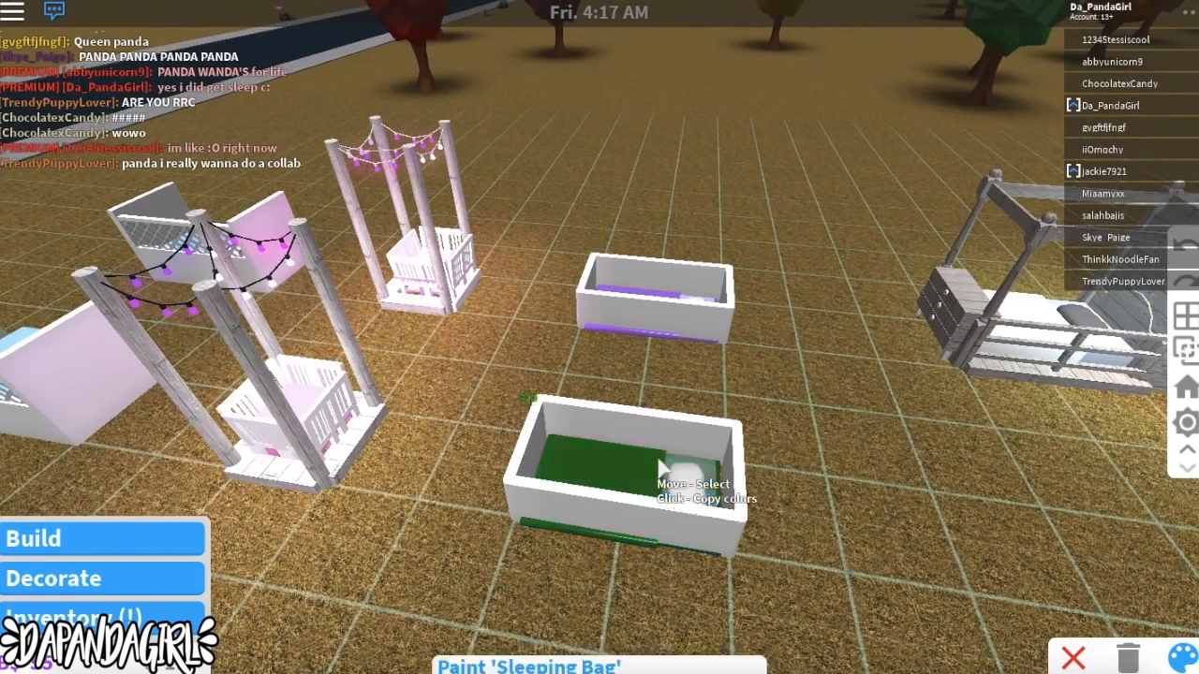
left_click(623, 459)
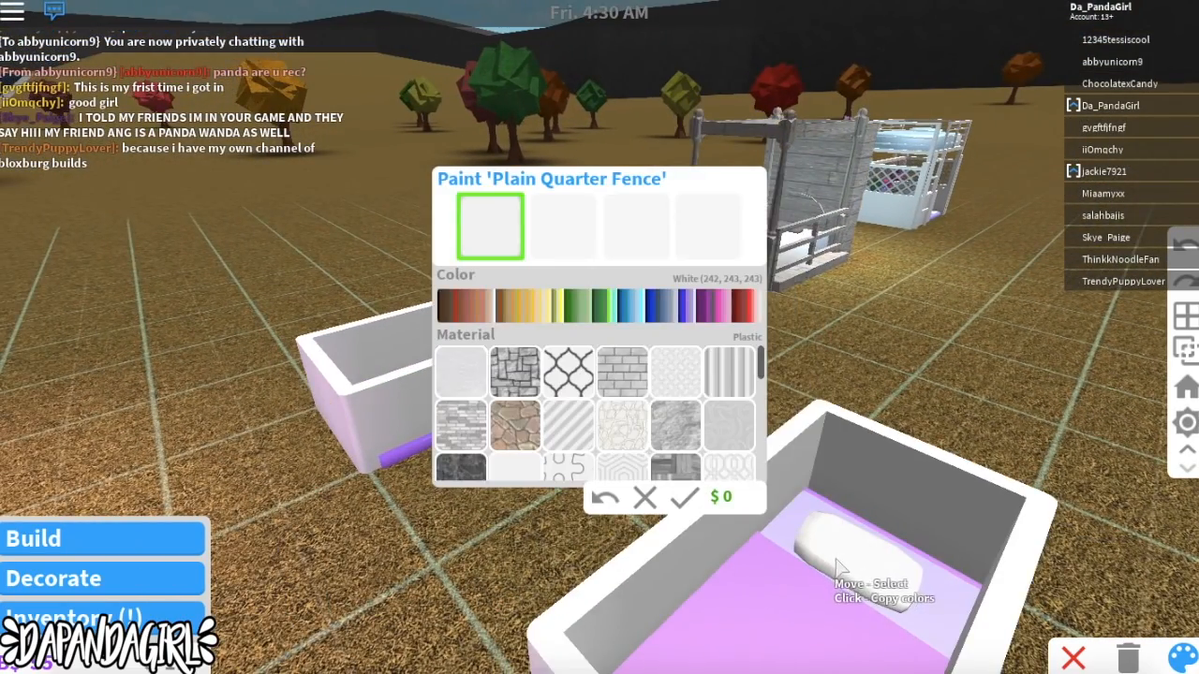
left_click(684, 304)
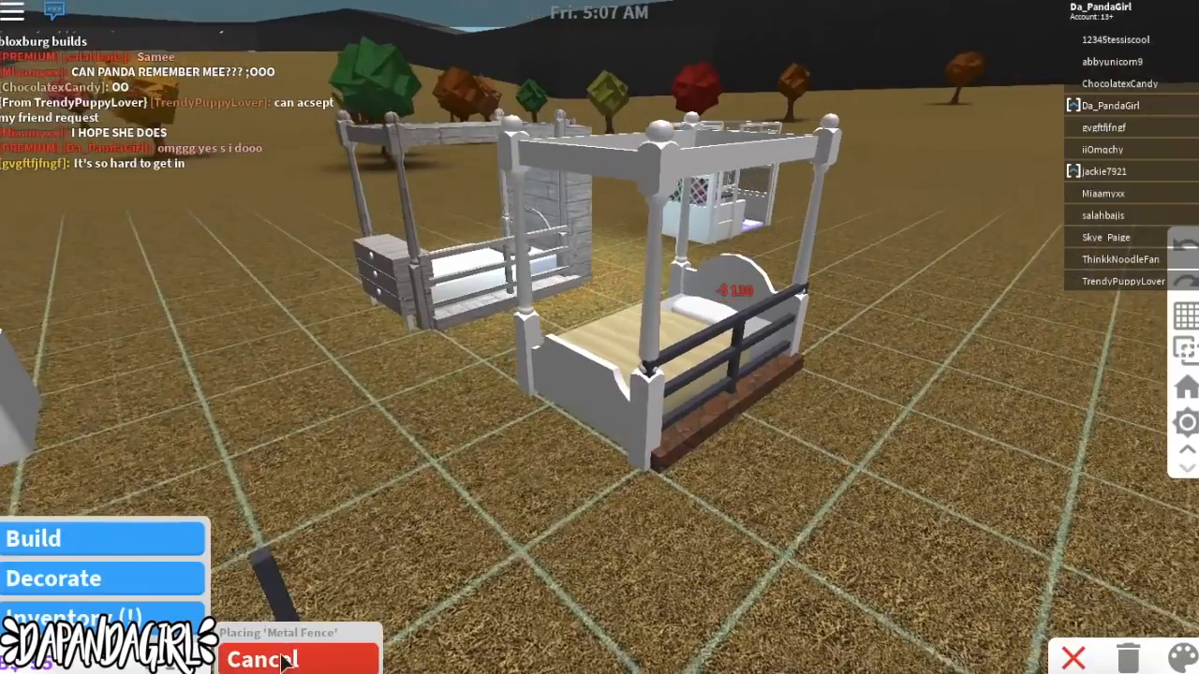
Step: Stop placing metal fence rails and bring up the Storage furniture category
left_click(261, 659)
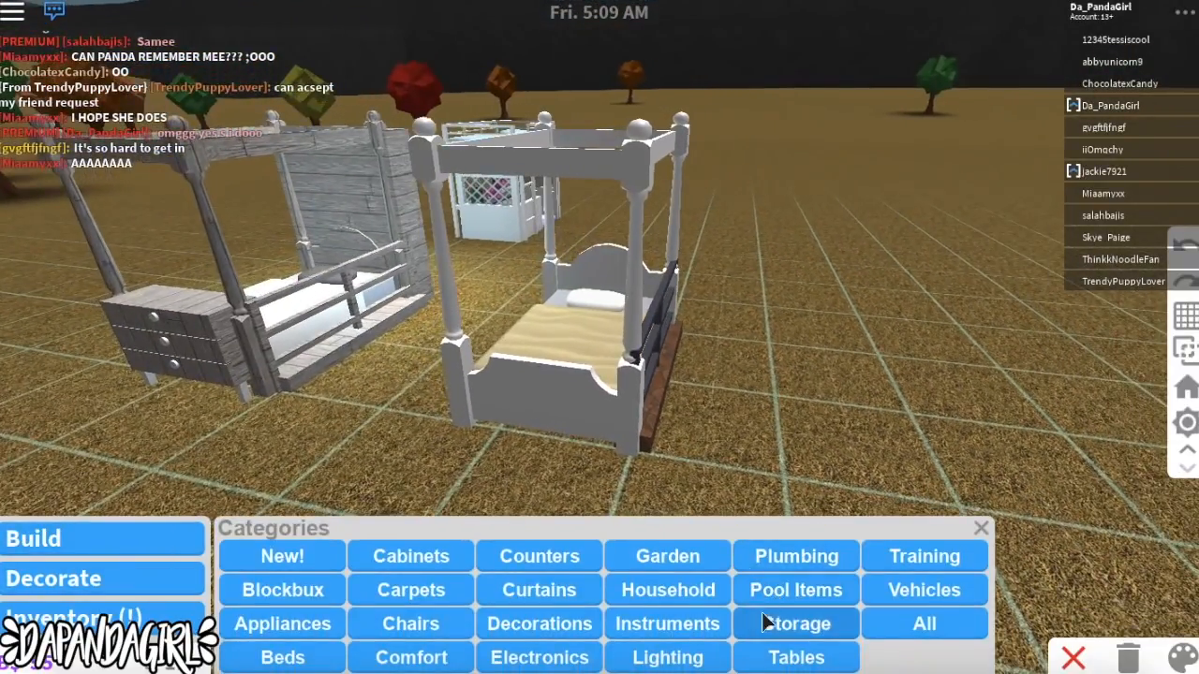
left_click(795, 624)
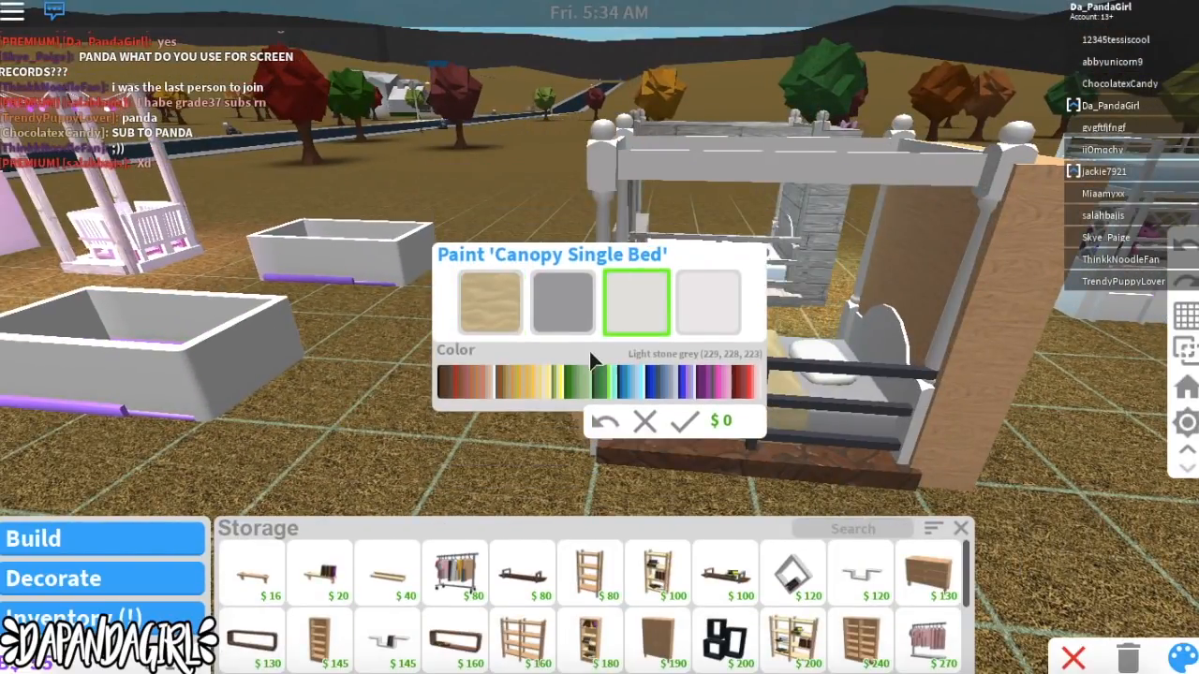
Step: Pick a canopy bed colour and give the bookcase a dark indigo wood finish
left_click(708, 302)
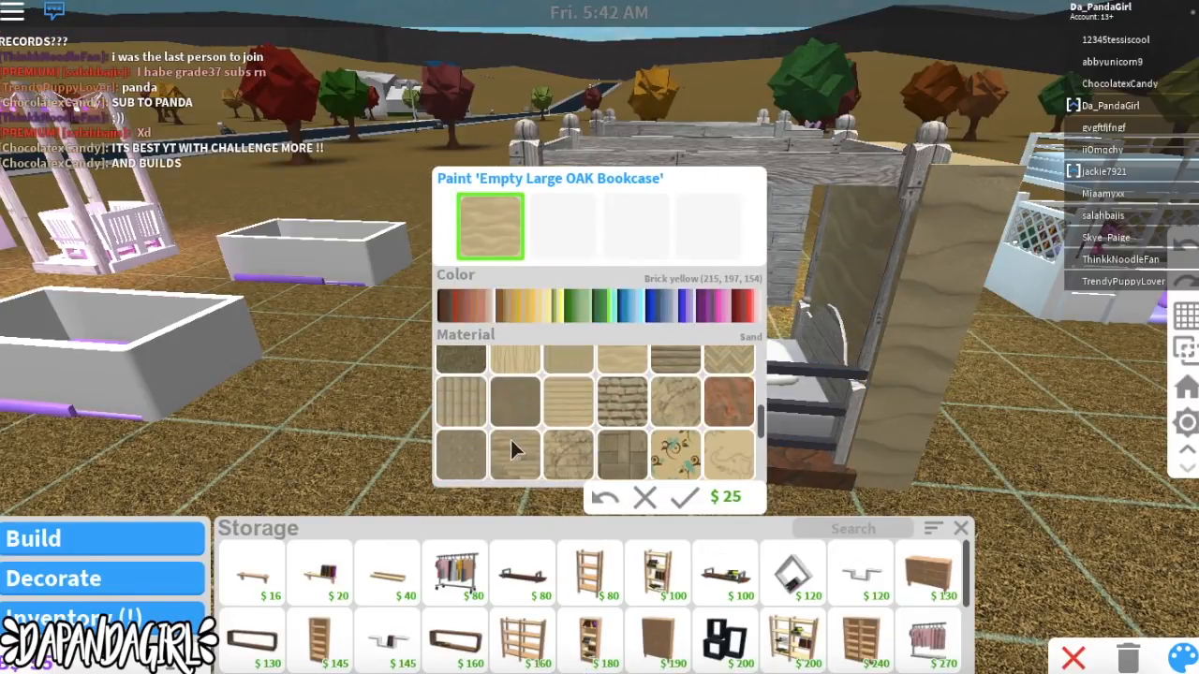
left_click(662, 305)
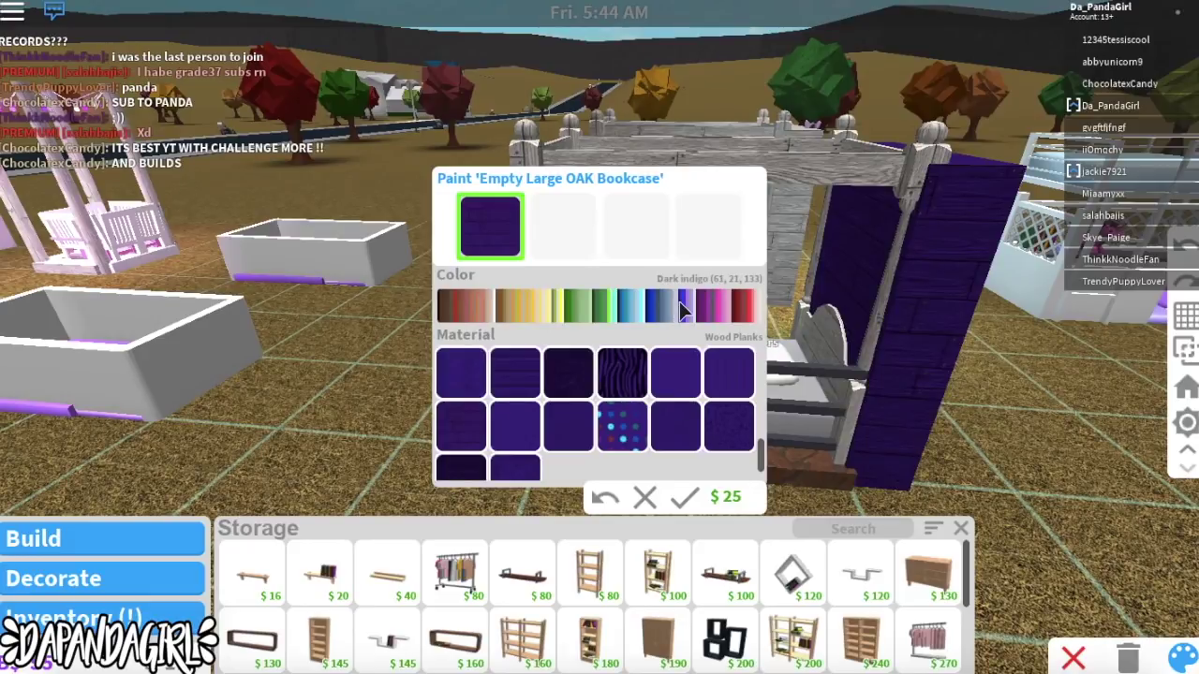
left_click(698, 304)
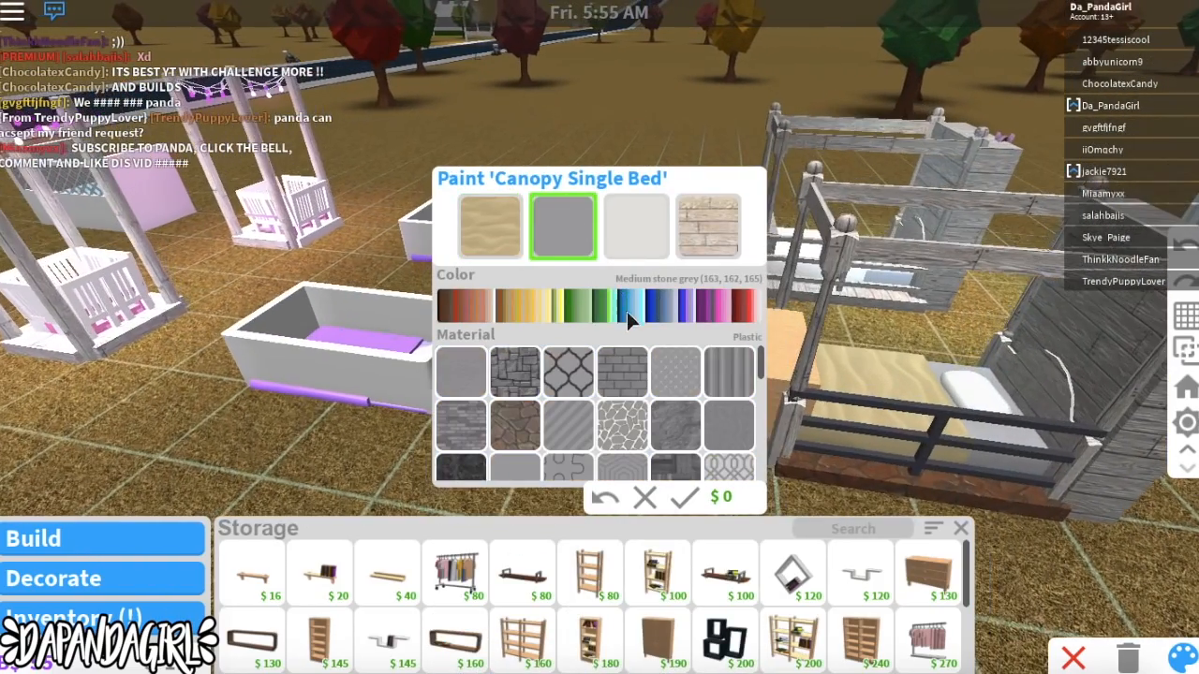
Step: Recolour the canopy bed in pale grey and greyish blue tones
left_click(648, 304)
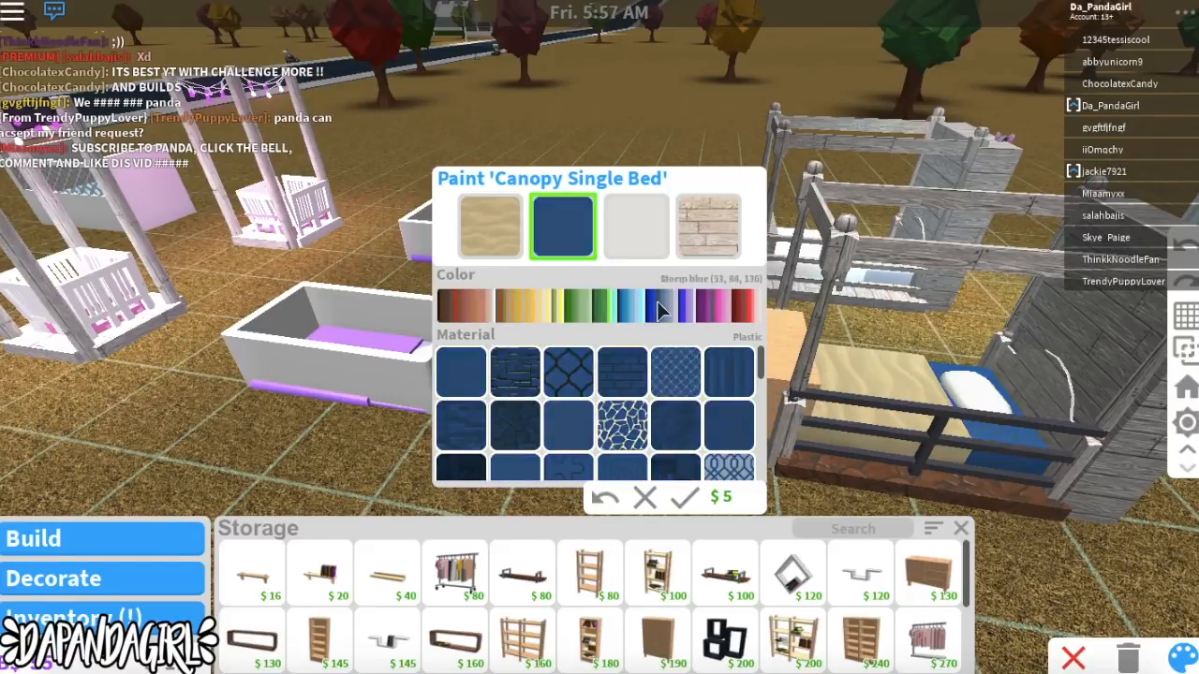
left_click(679, 305)
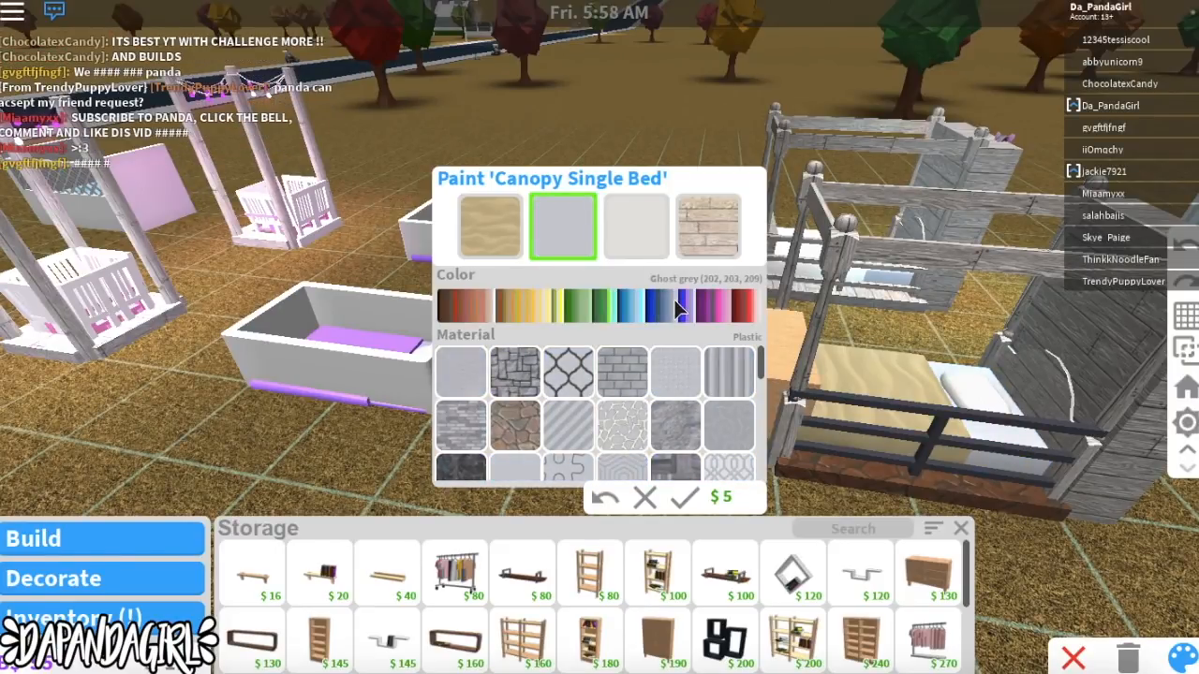
left_click(488, 226)
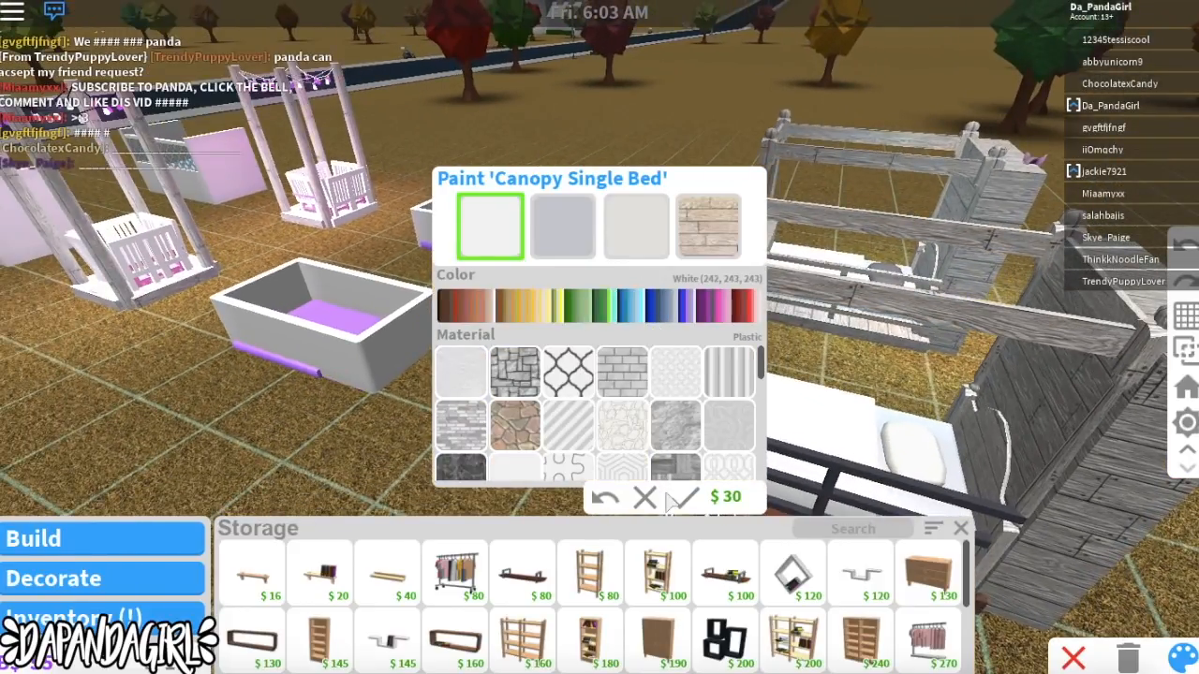
left_click(641, 305)
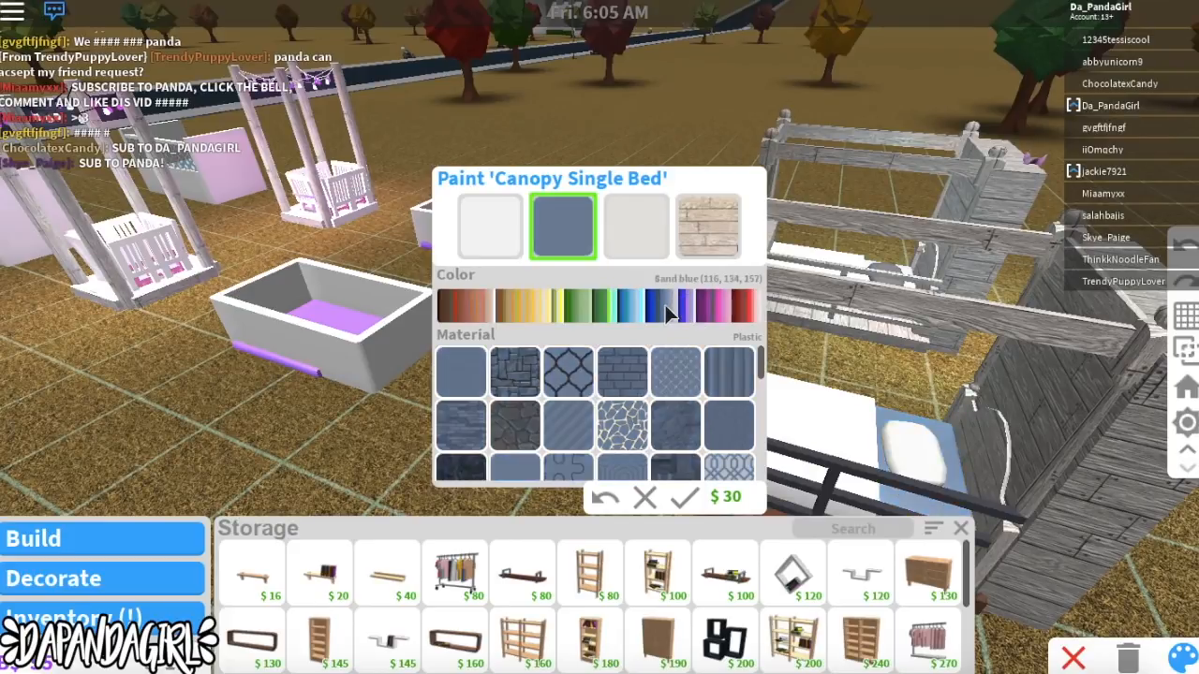
left_click(703, 303)
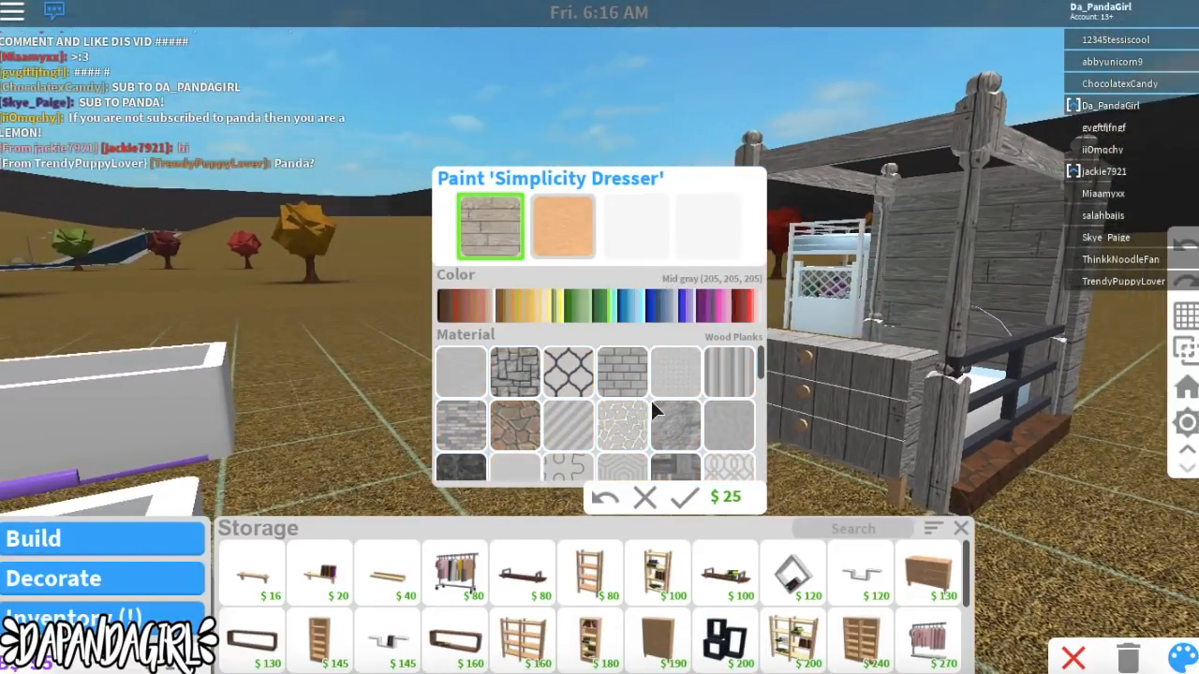
Step: Paint the Simplicity Dresser's material and colour, and confirm the Metal Fence paint
left_click(563, 225)
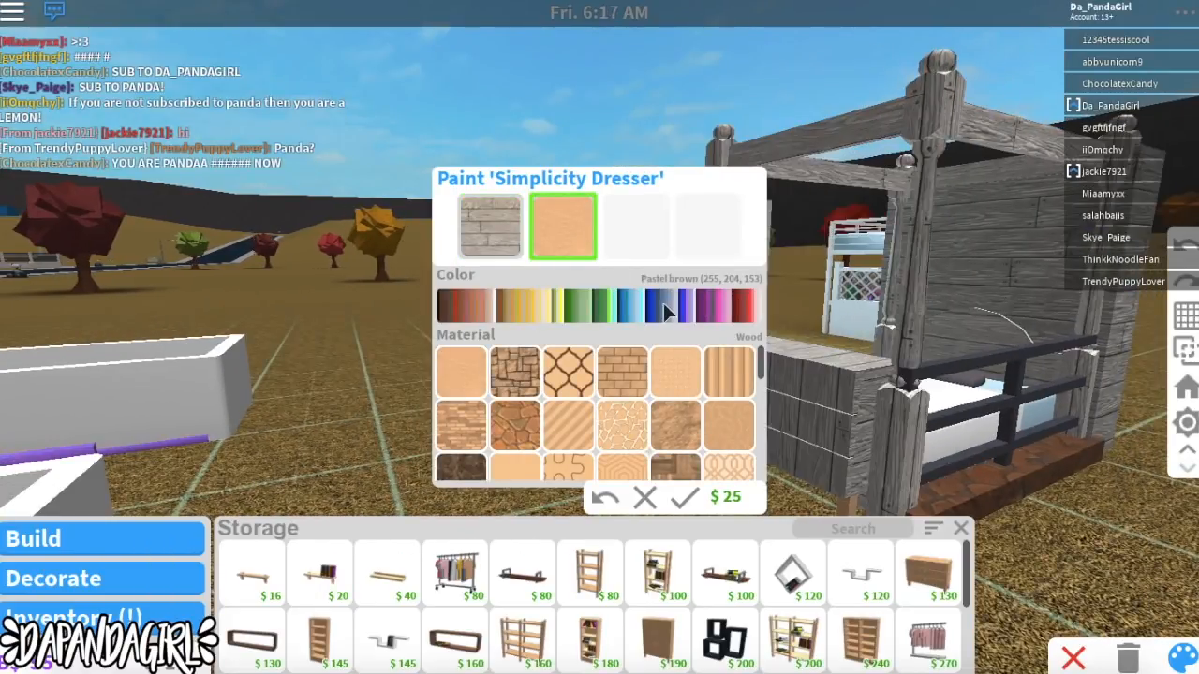
left_click(746, 304)
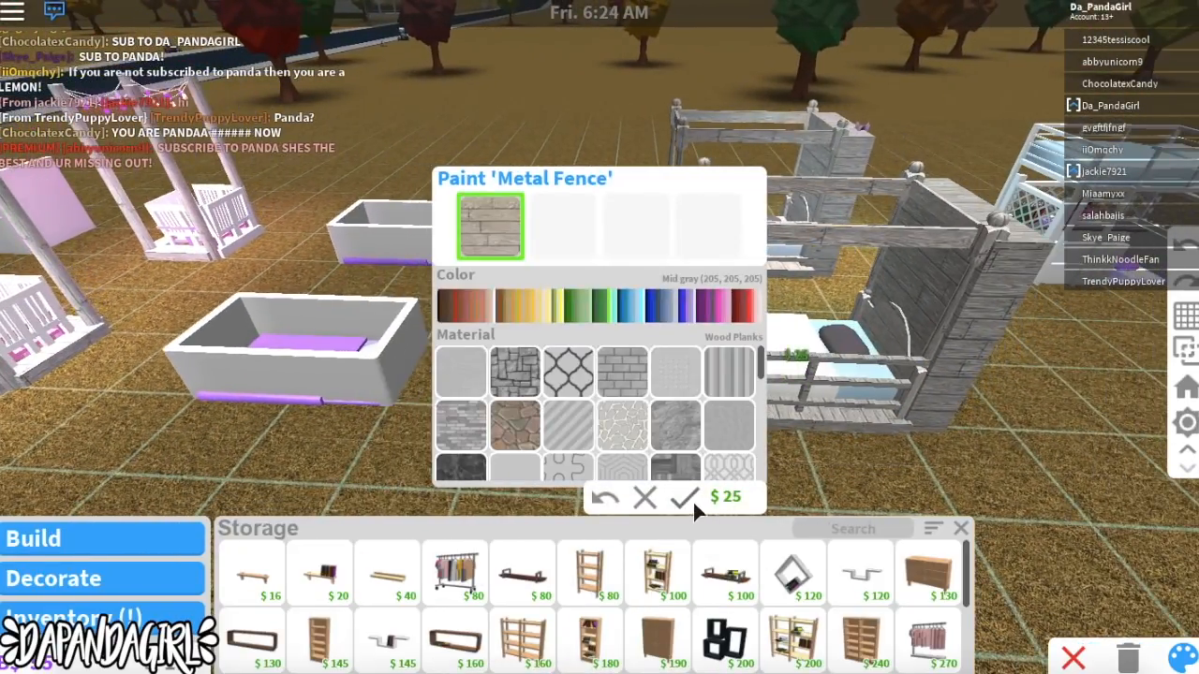
left_click(686, 497)
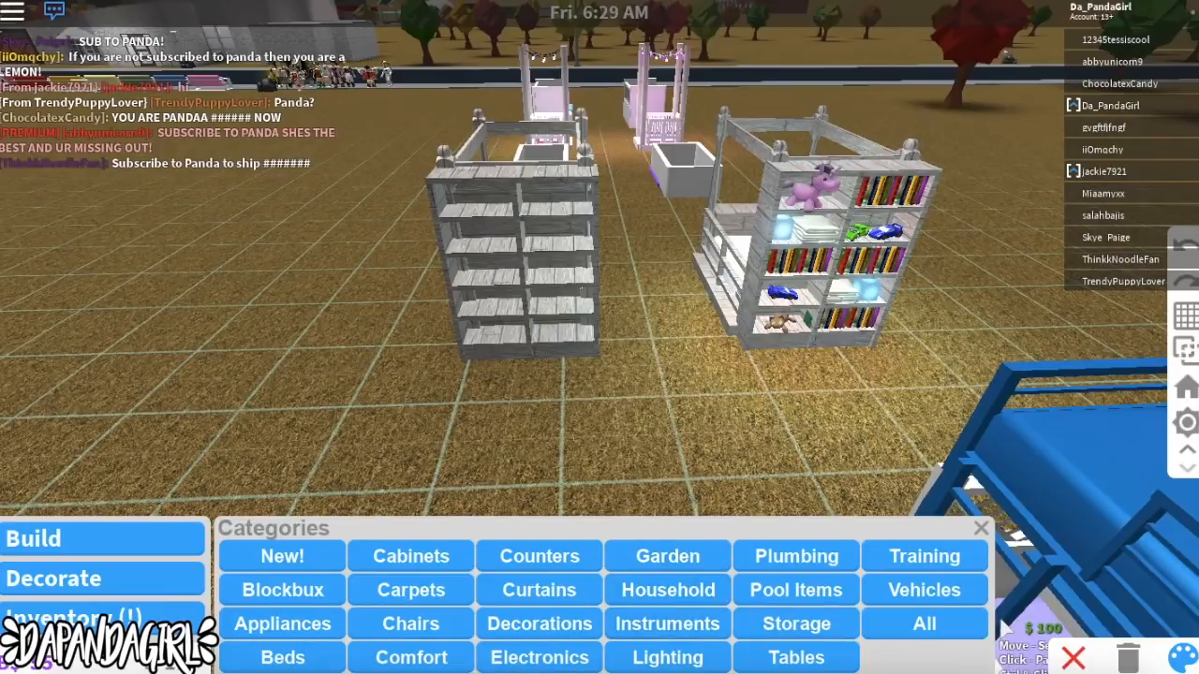
Step: Paint the bunk bed white, then search the catalogue for 'book' and 'tow'
left_click(980, 528)
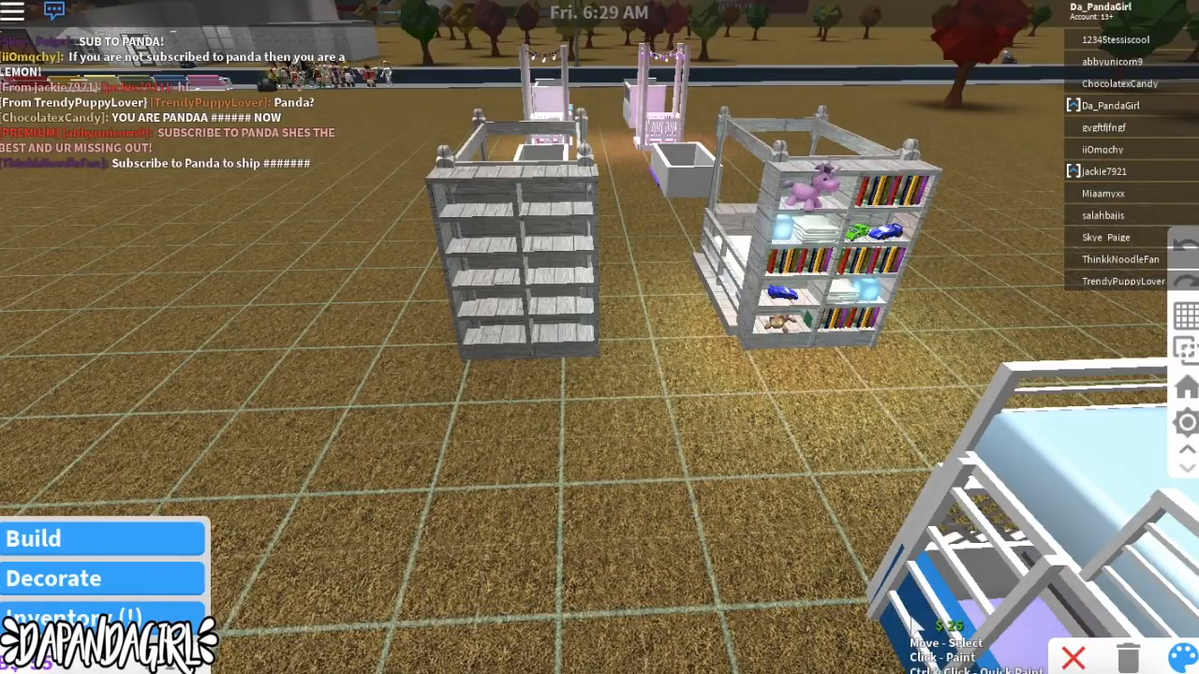
left_click(75, 616)
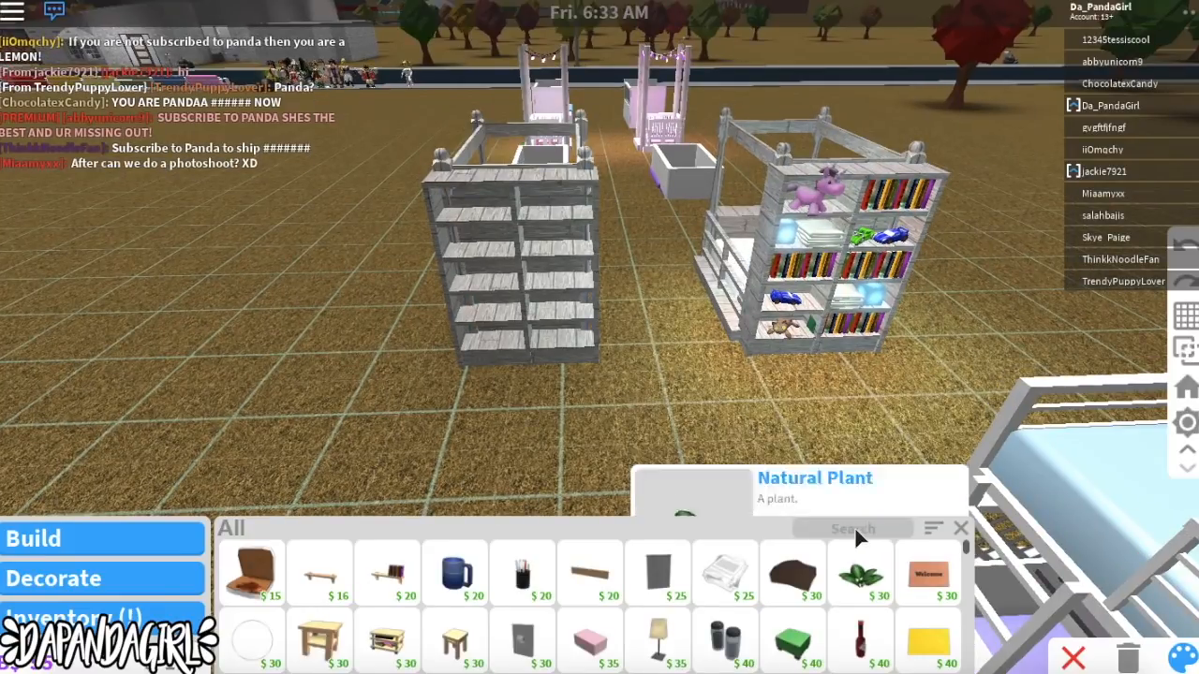
type("book")
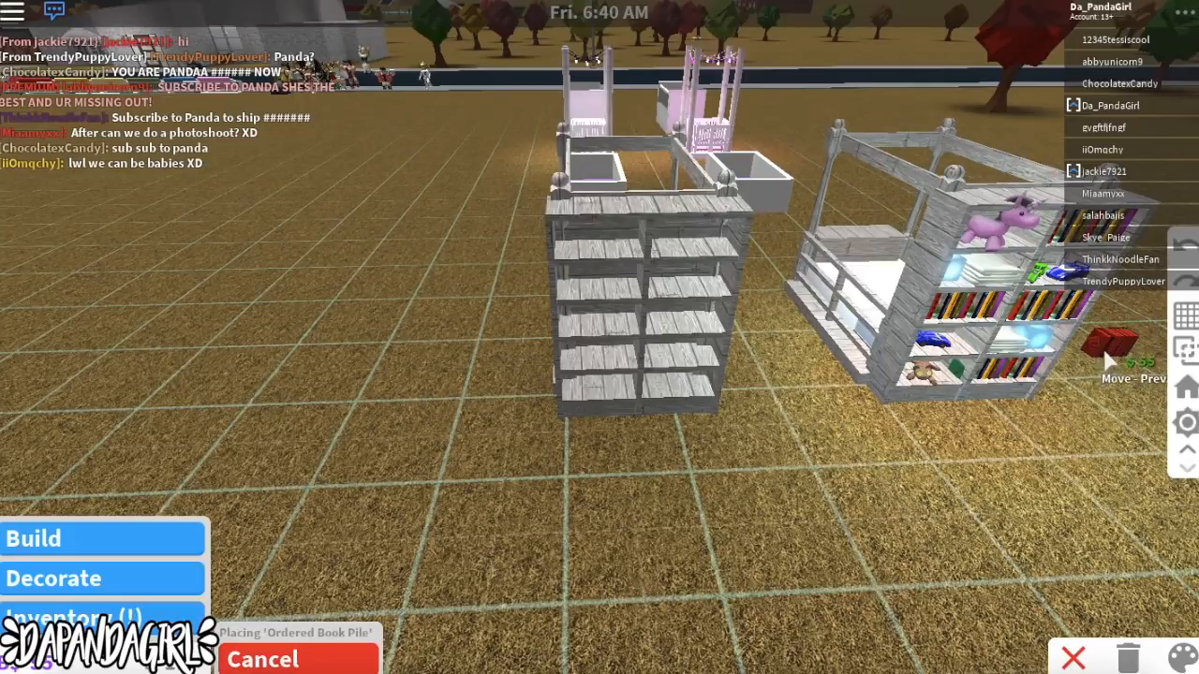
mouse_move(806, 513)
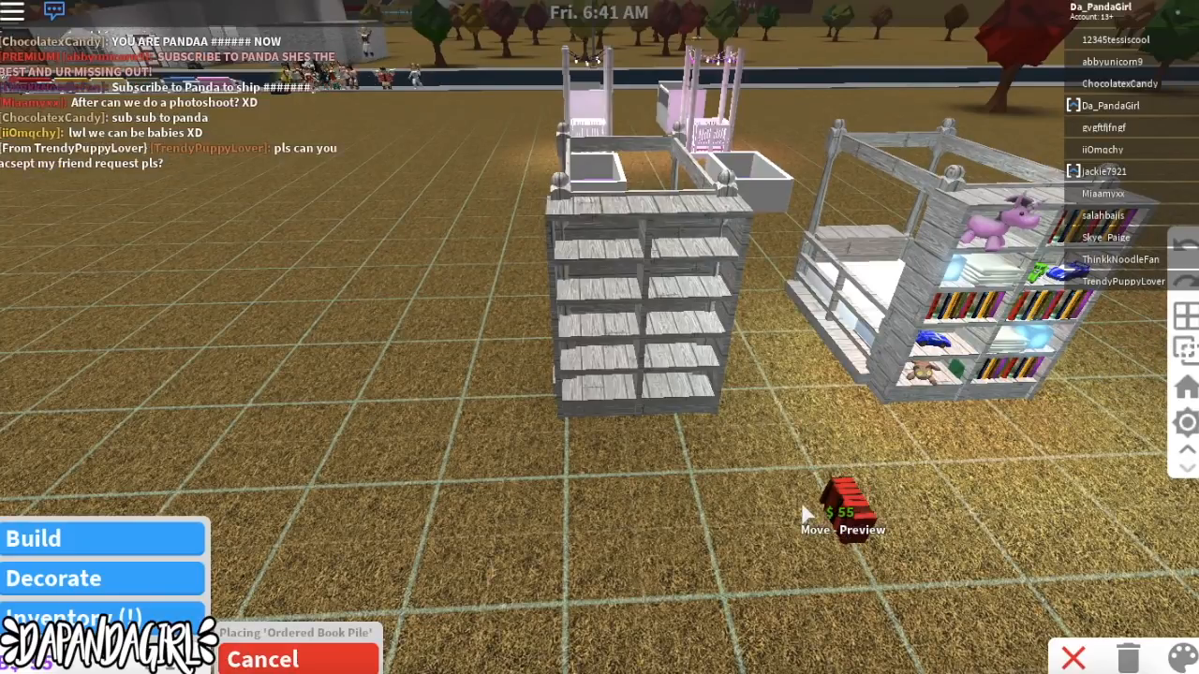
mouse_move(848, 407)
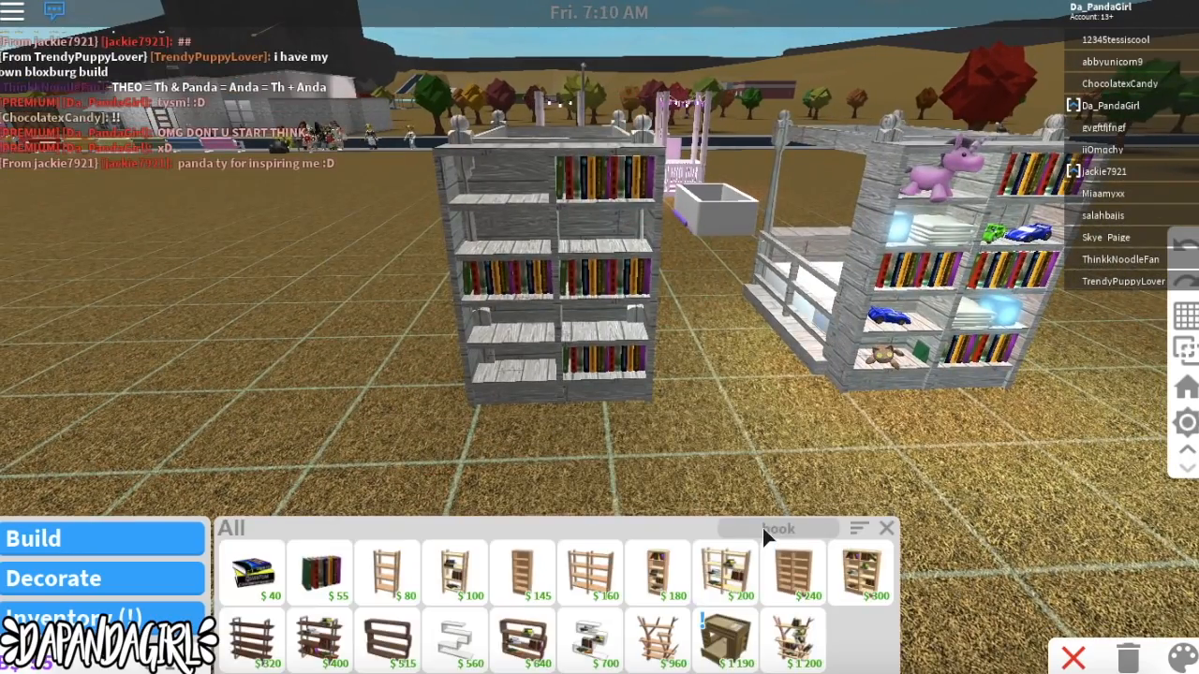
type("tow")
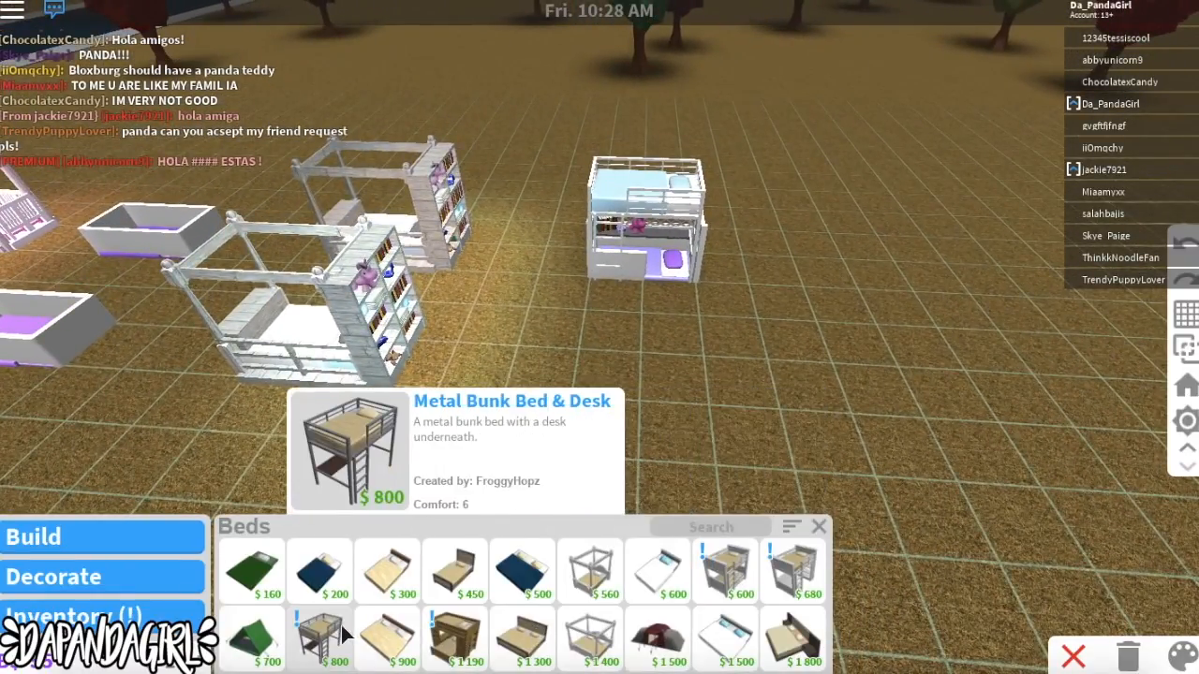
Step: Place one Metal Bunk Bed & Desk with the $160 green sleeping bag beneath
left_click(318, 637)
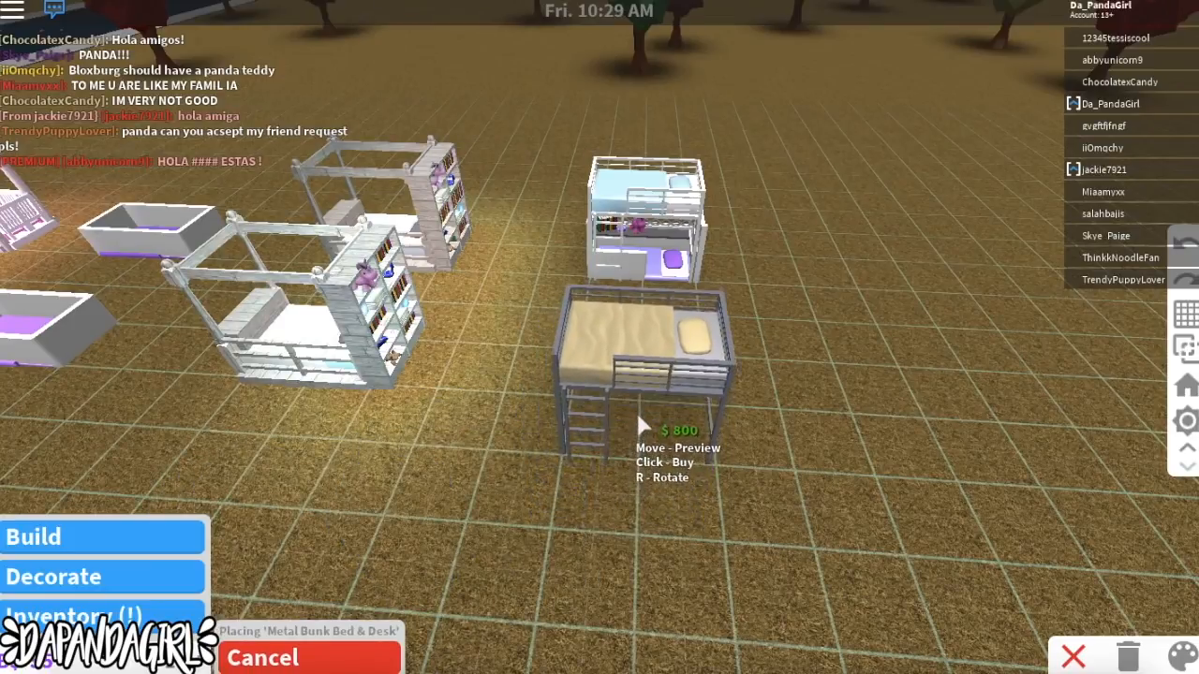
mouse_move(642, 384)
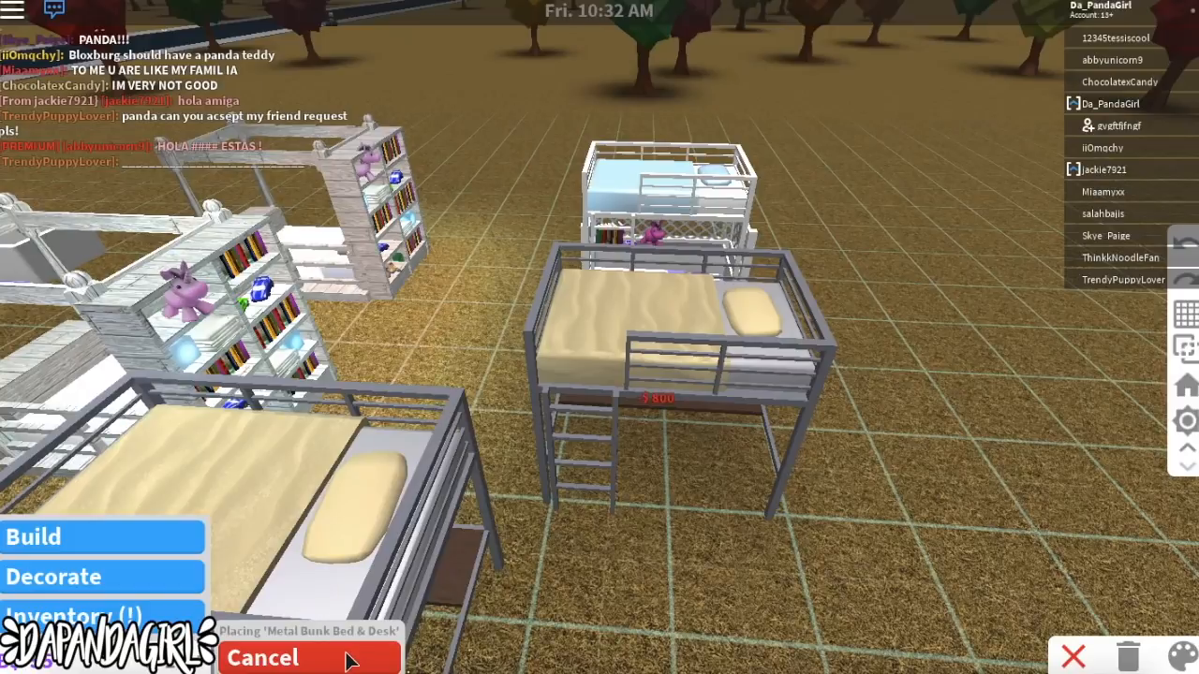
left_click(262, 657)
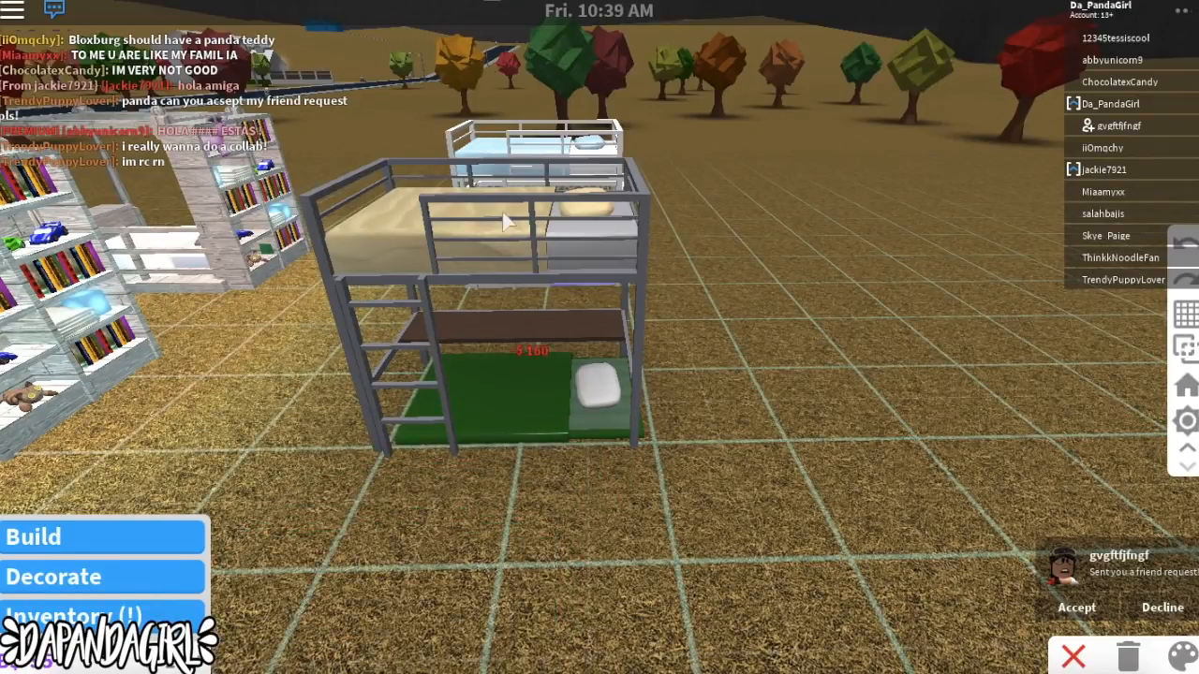
left_click(505, 220)
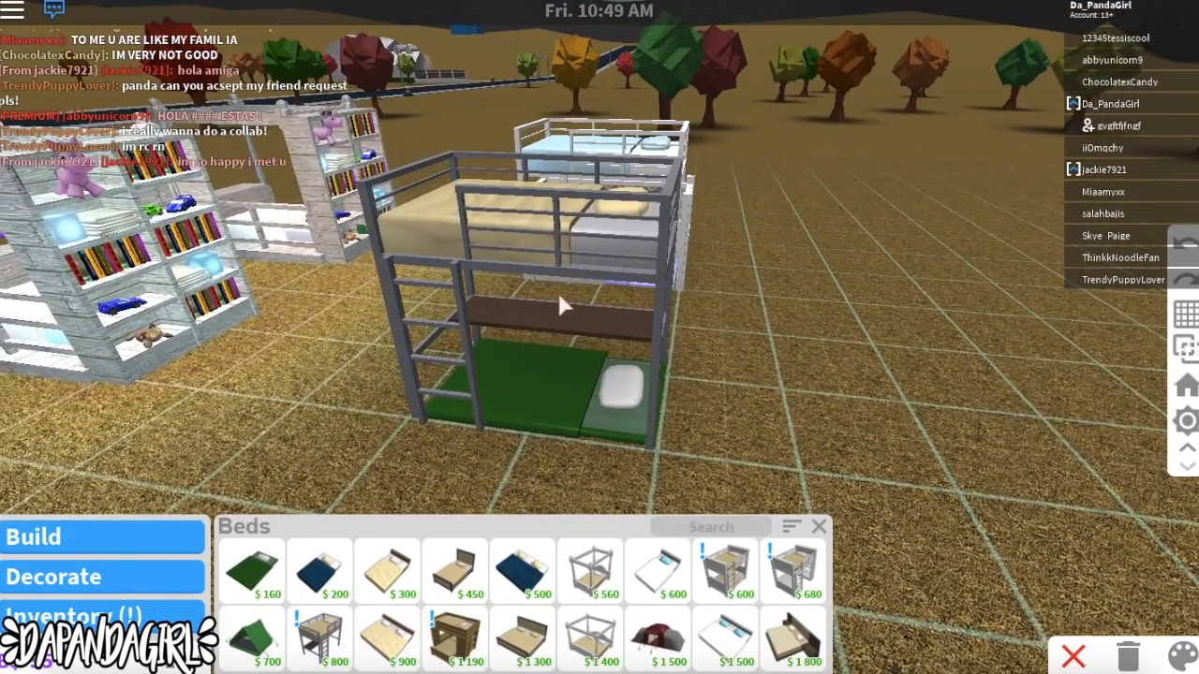
Step: Paint the Metal Bunk Bed & Desk white and the sleeping bag pastel violet
left_click(1179, 654)
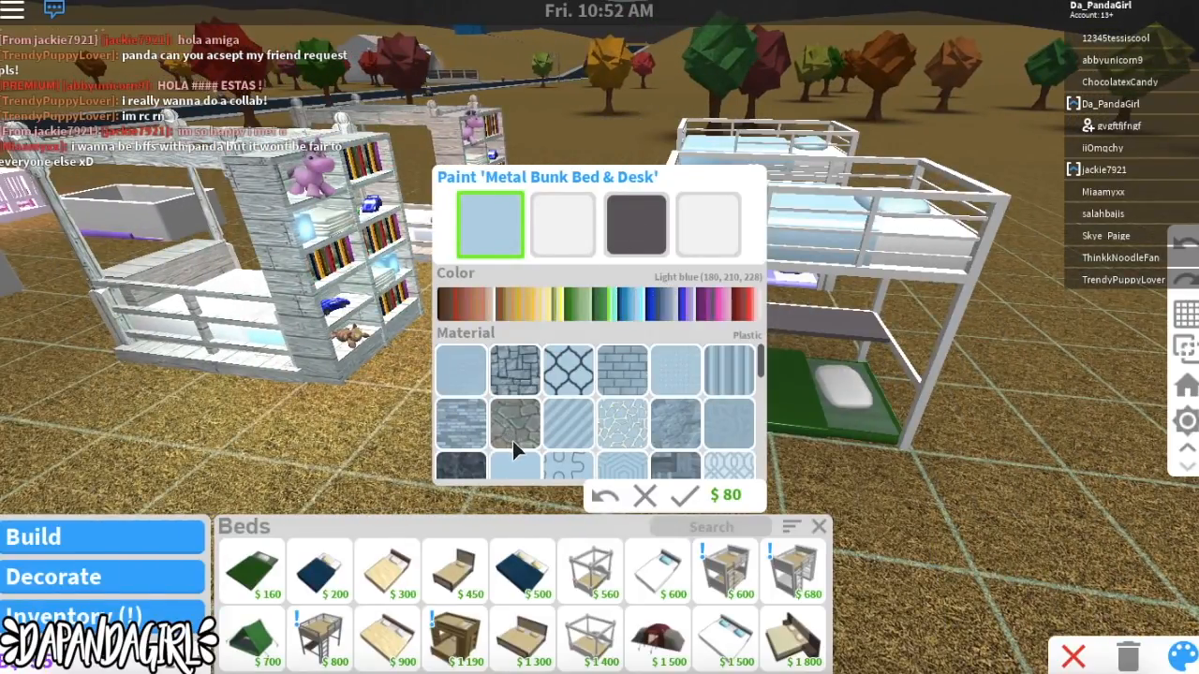
left_click(562, 225)
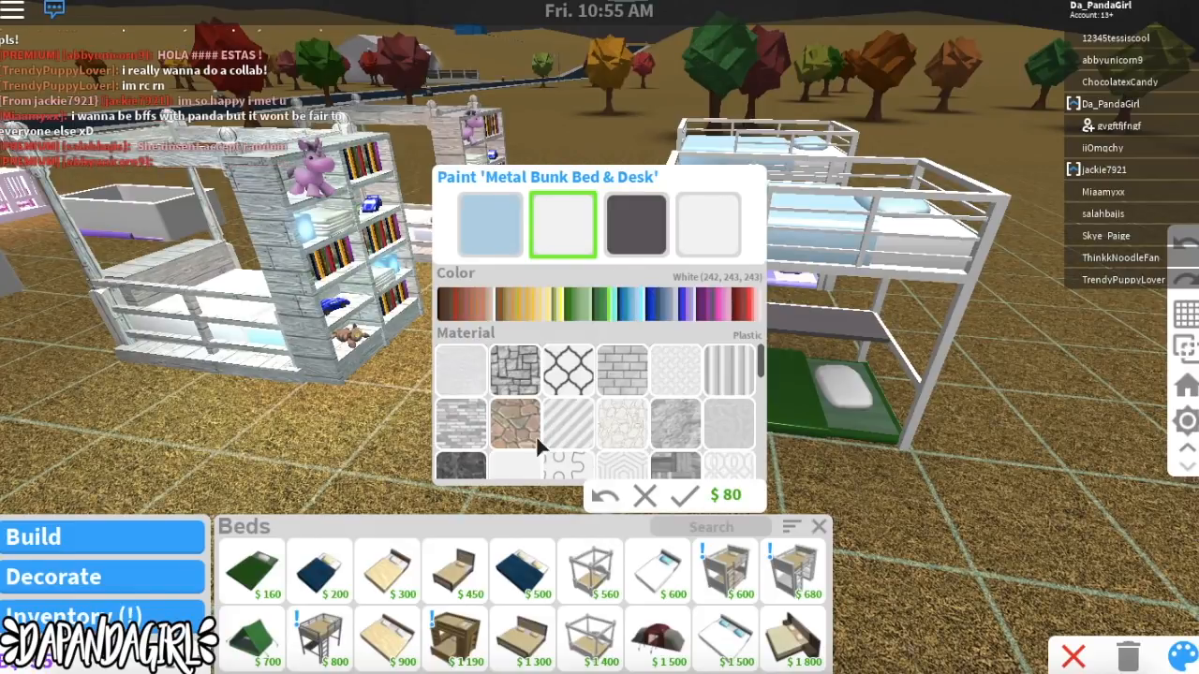
left_click(636, 224)
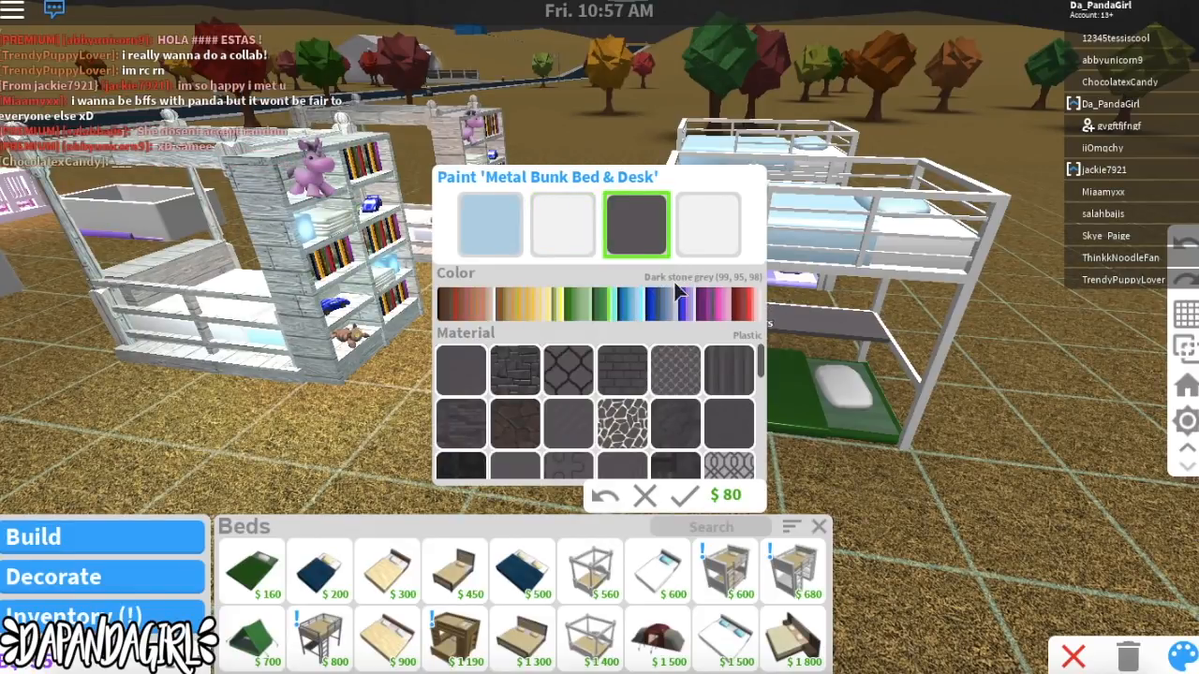
left_click(708, 224)
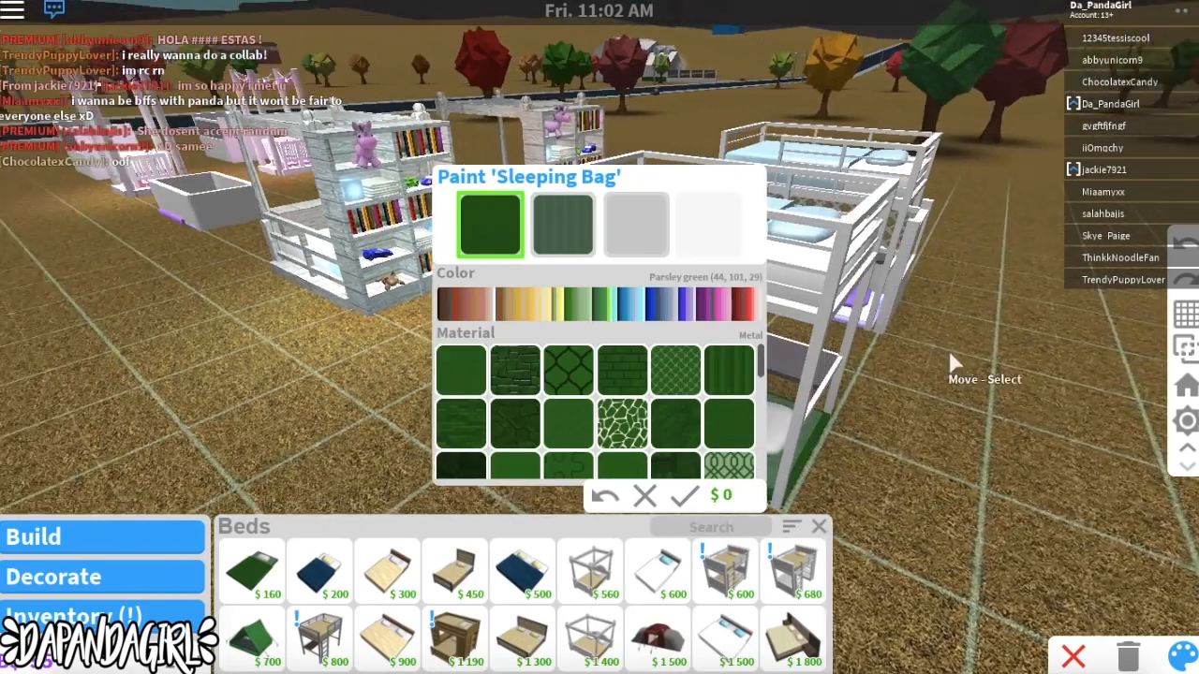
left_click(679, 302)
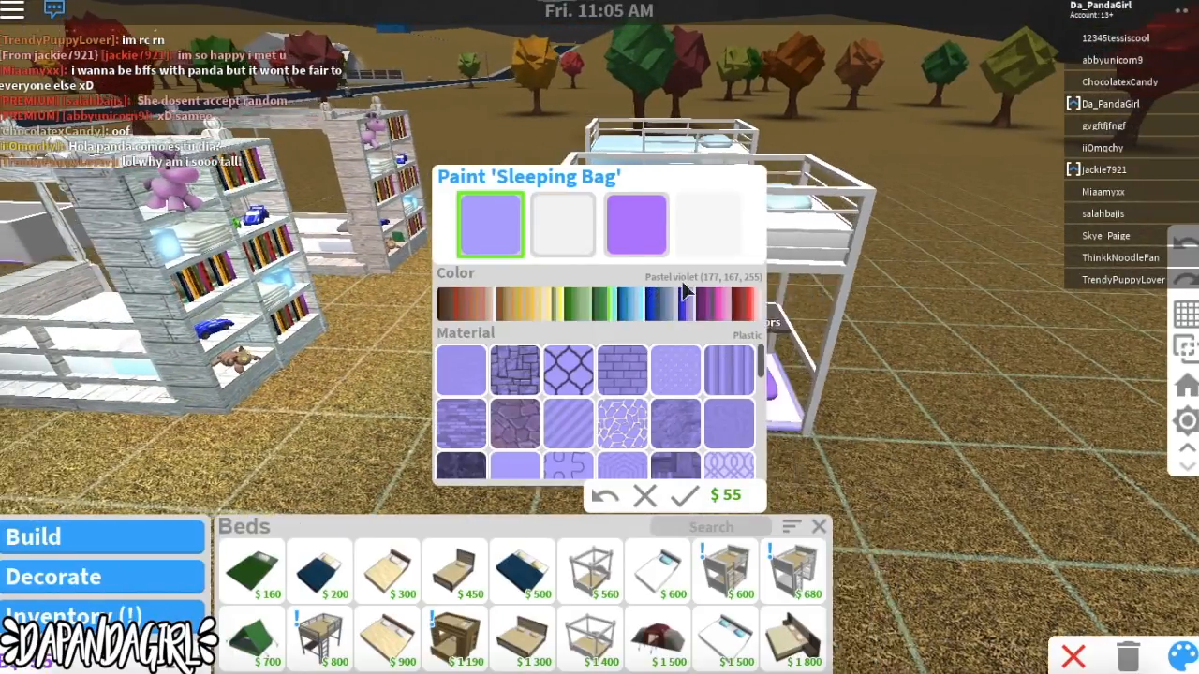
left_click(562, 225)
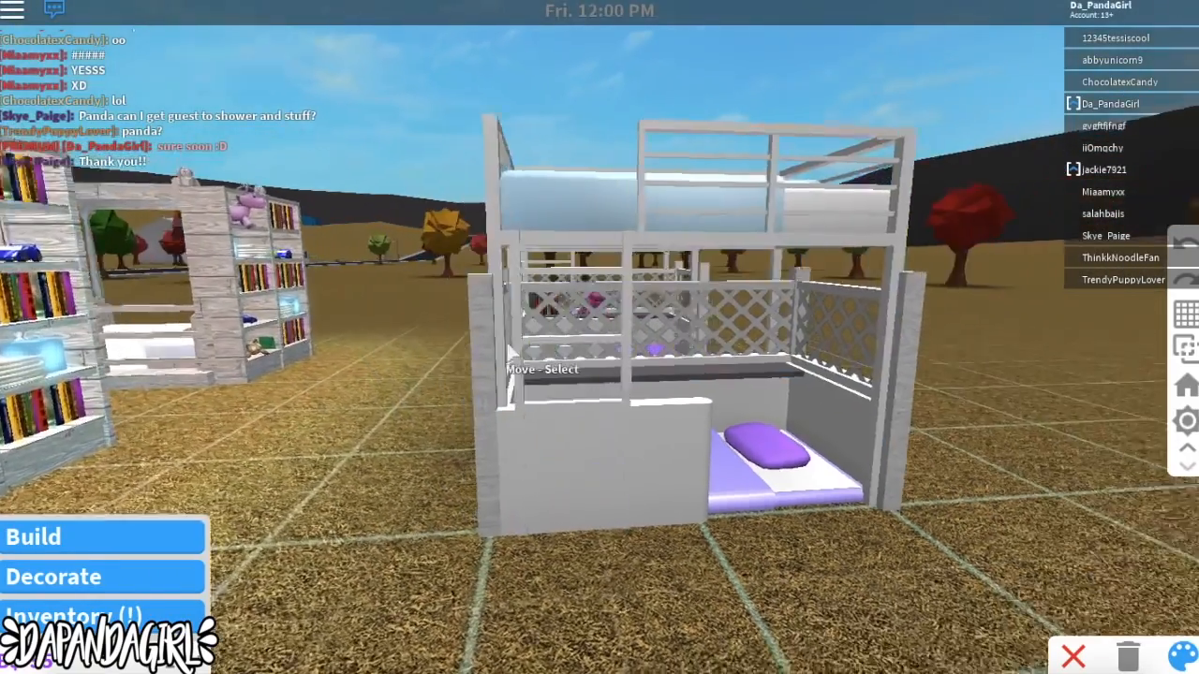
Step: Finish placing white lattice fences and wall panels around the violet sleeping bag
left_click(1180, 656)
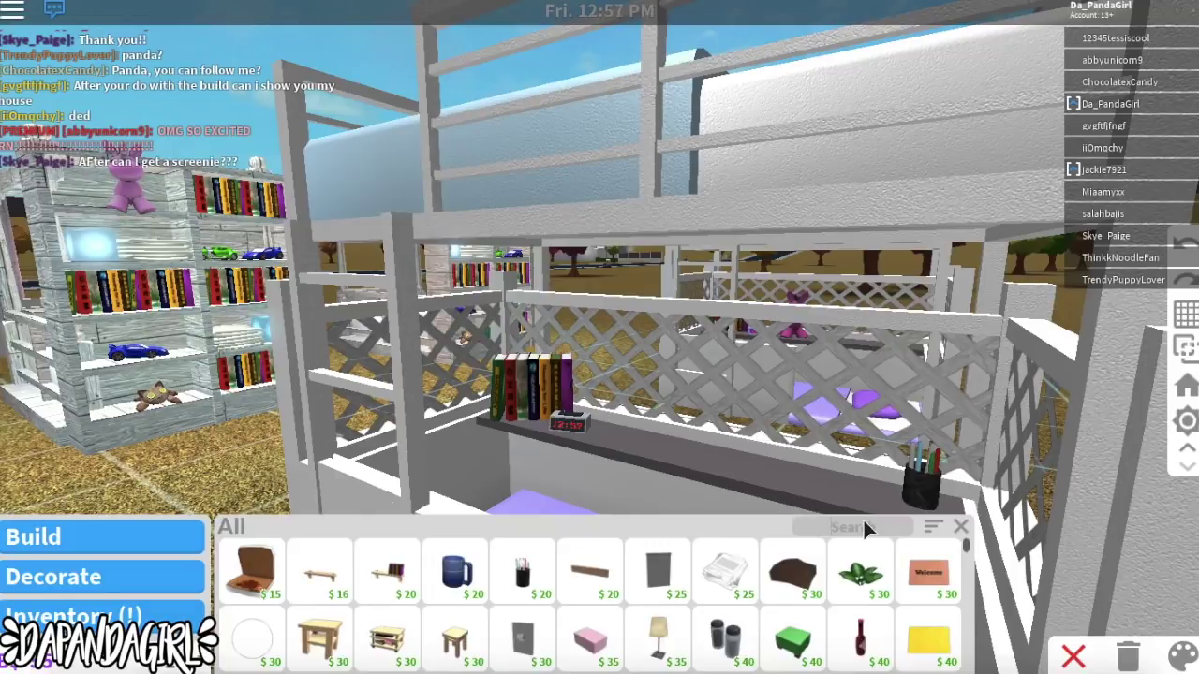
Step: Search 'uni' and pick the Fluffy Unicorn decoration for the desk shelf
type("uni")
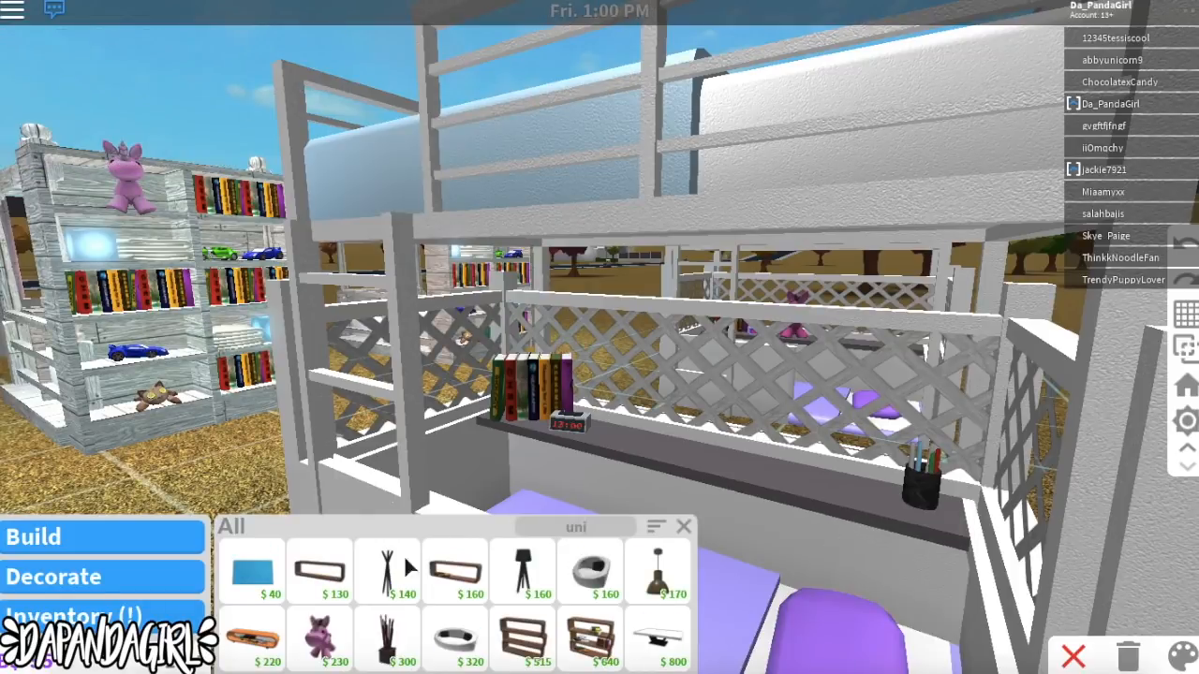
left_click(319, 640)
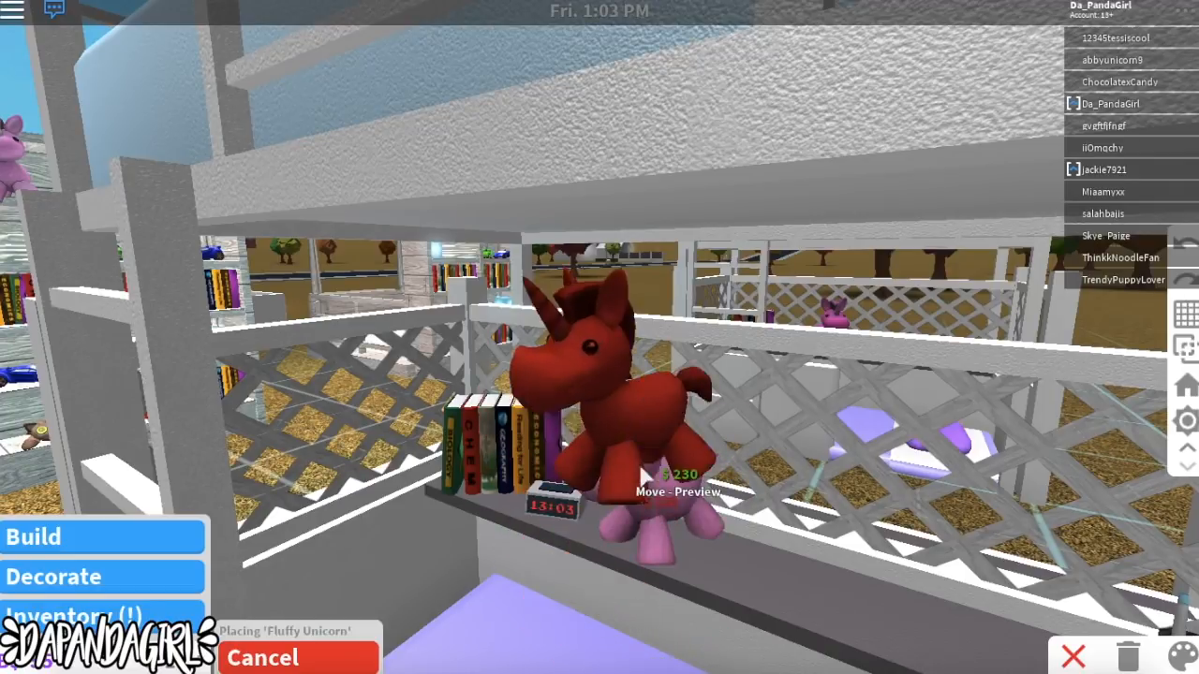
Step: Place the unicorn, then paint the alarm clock pastel violet and royal purple
left_click(1179, 654)
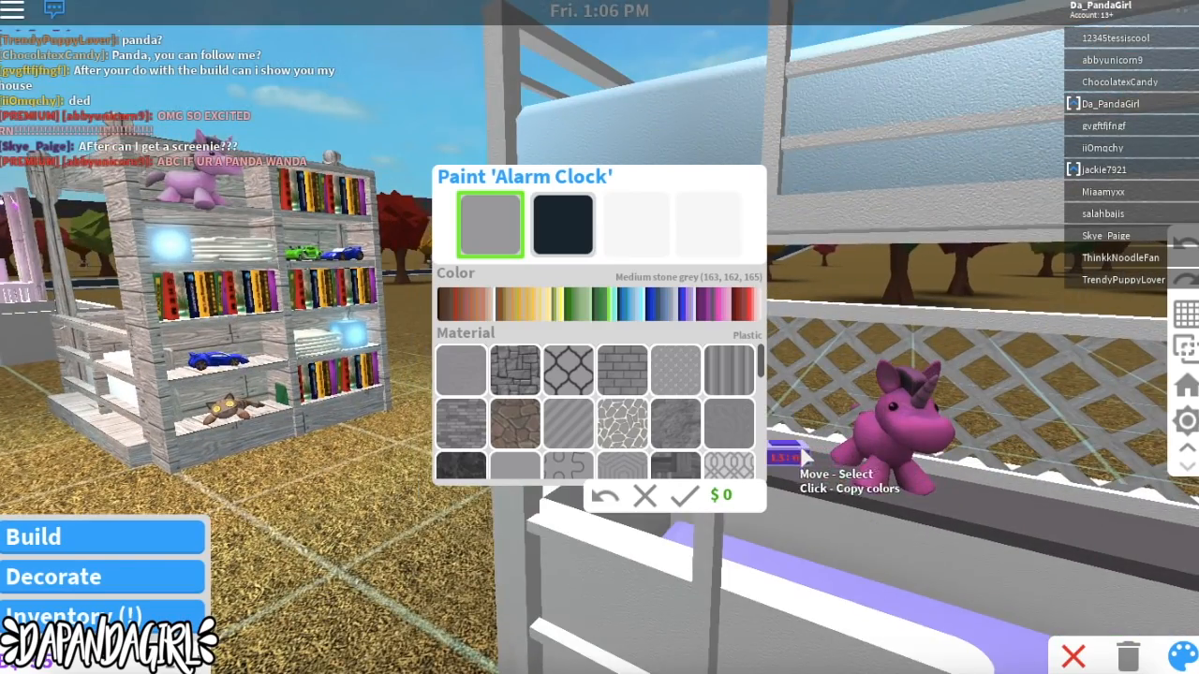
left_click(674, 301)
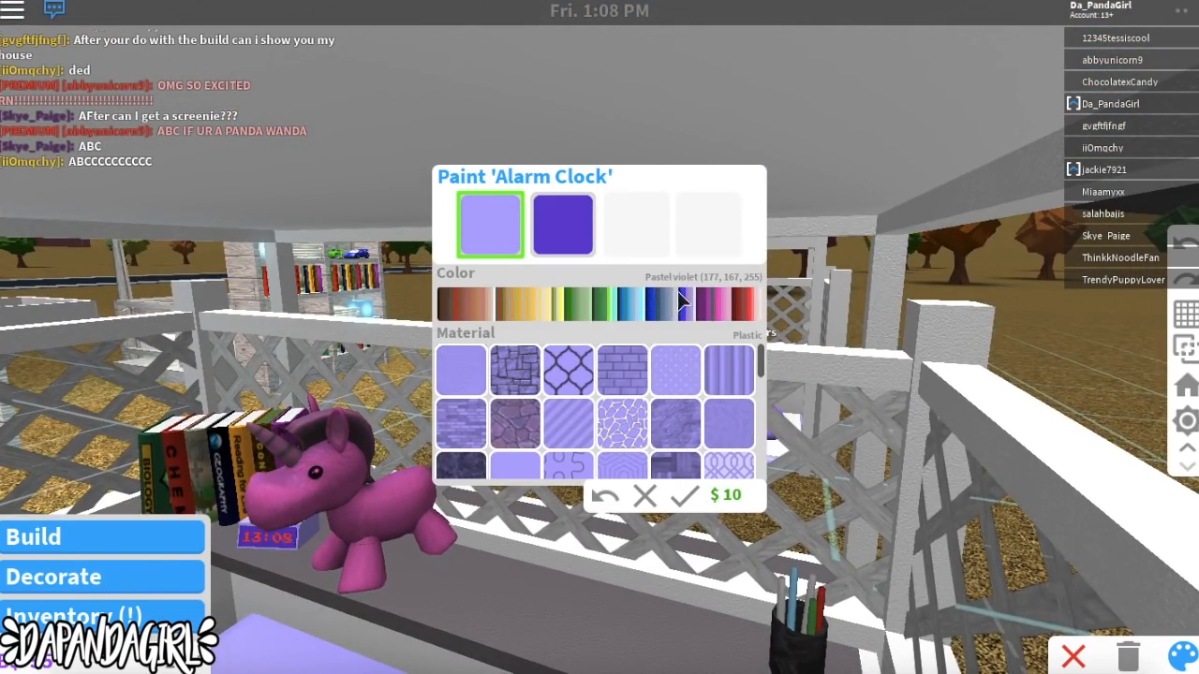
left_click(562, 223)
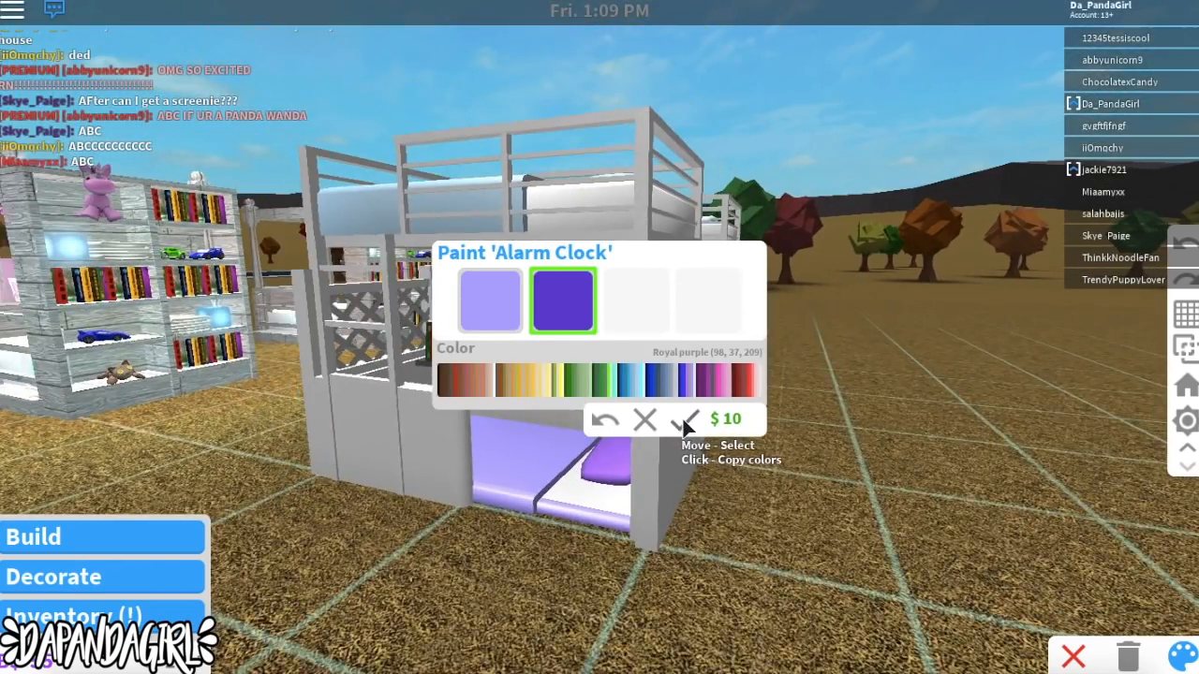
left_click(687, 419)
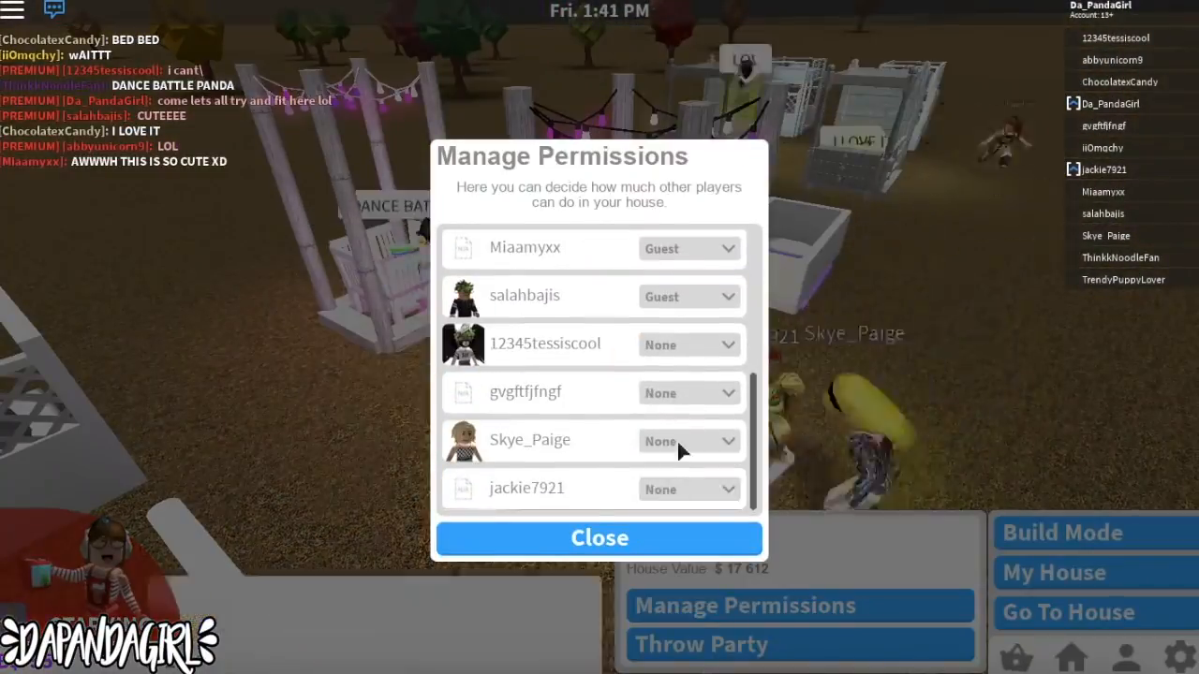
Step: Close the house permissions list, leaving the Cribs house summary showing
left_click(598, 538)
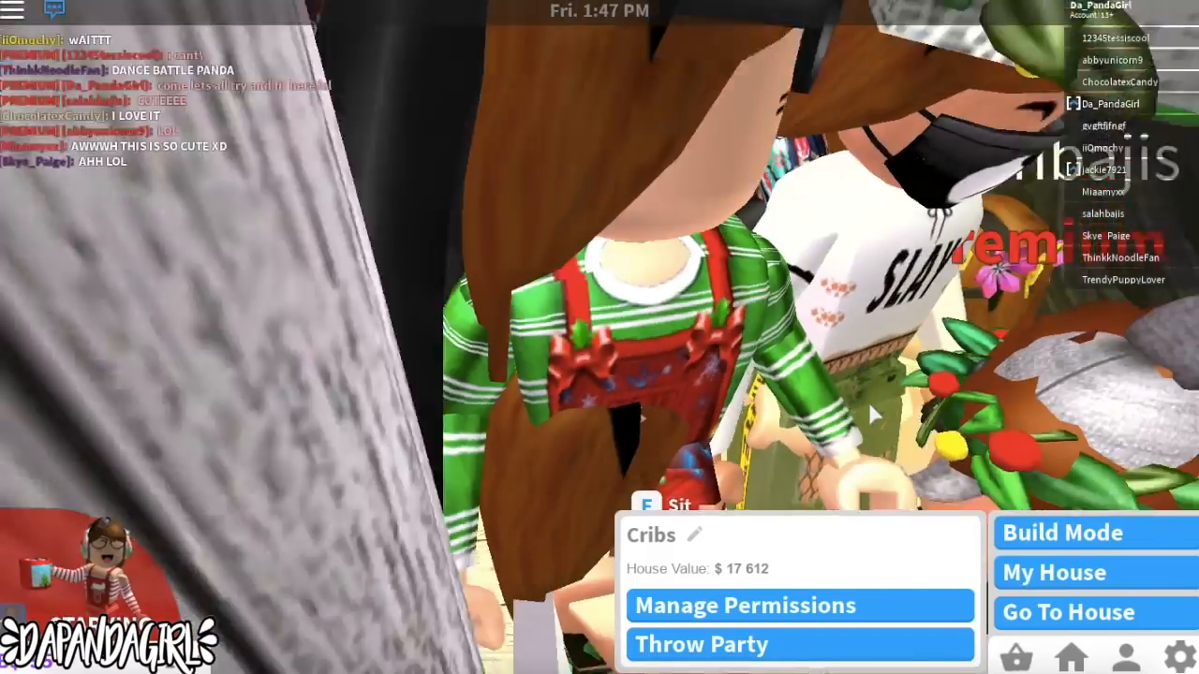